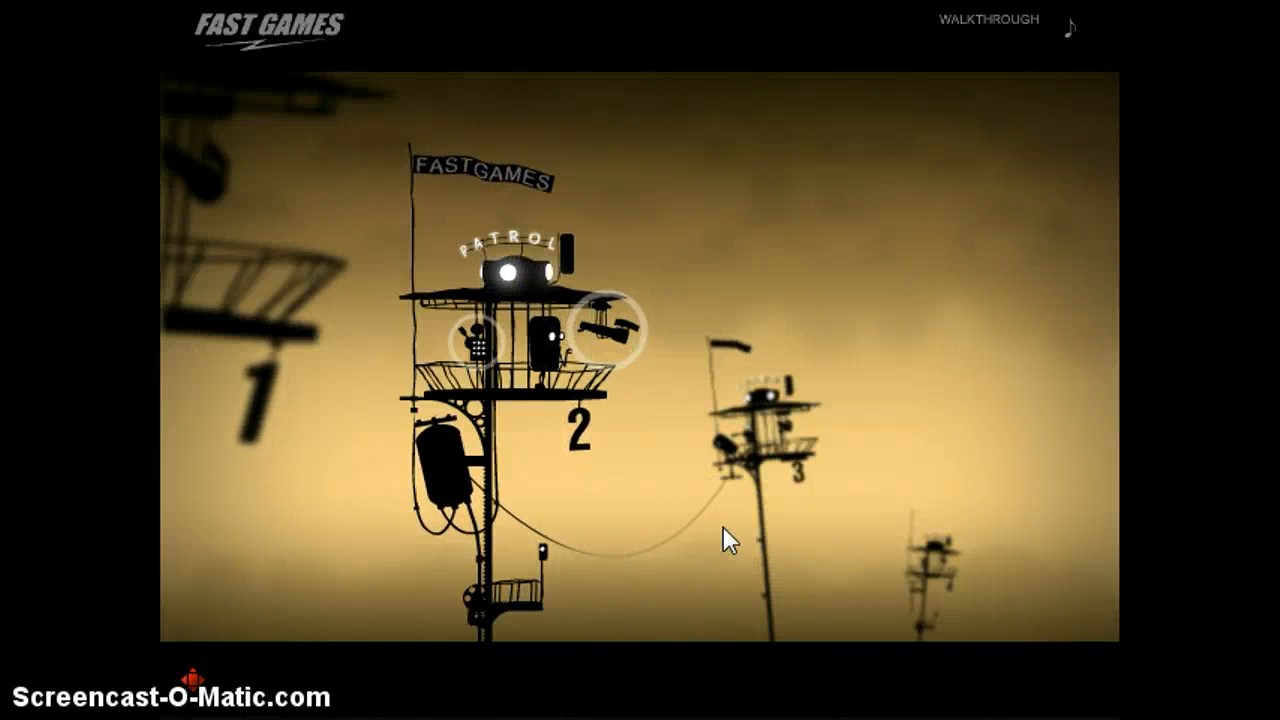
mouse_move(344, 452)
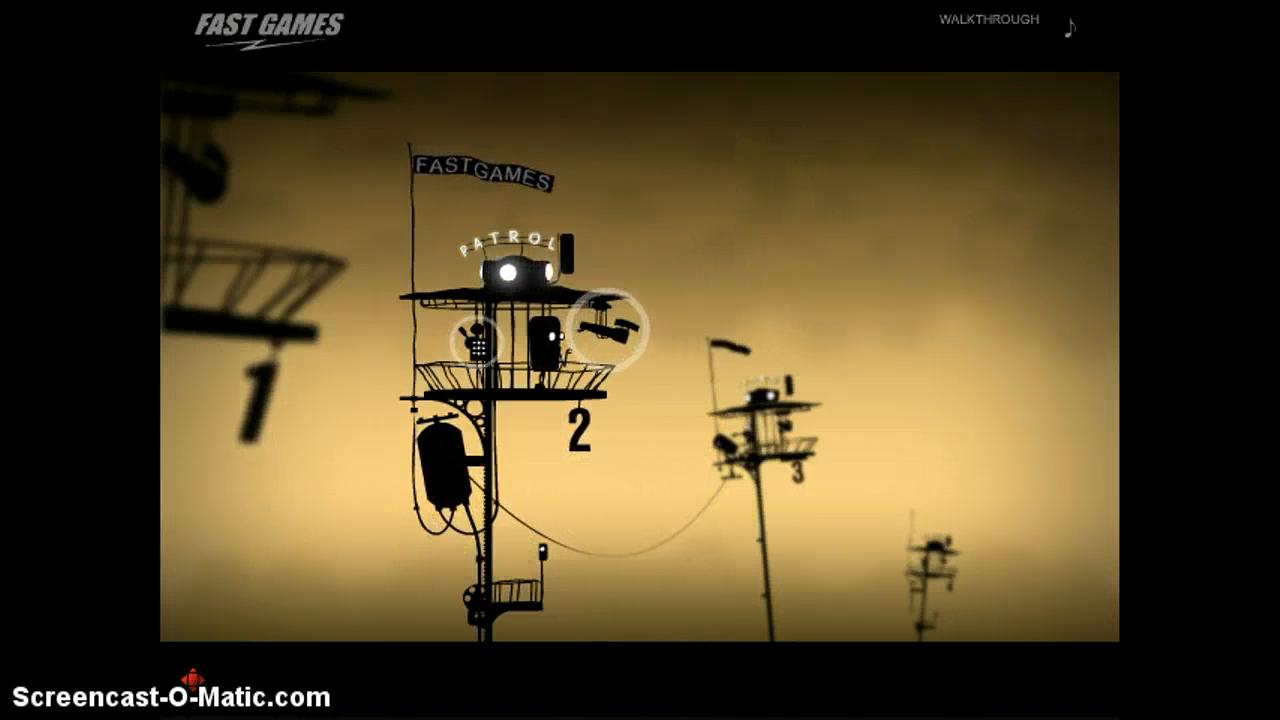
mouse_move(918, 284)
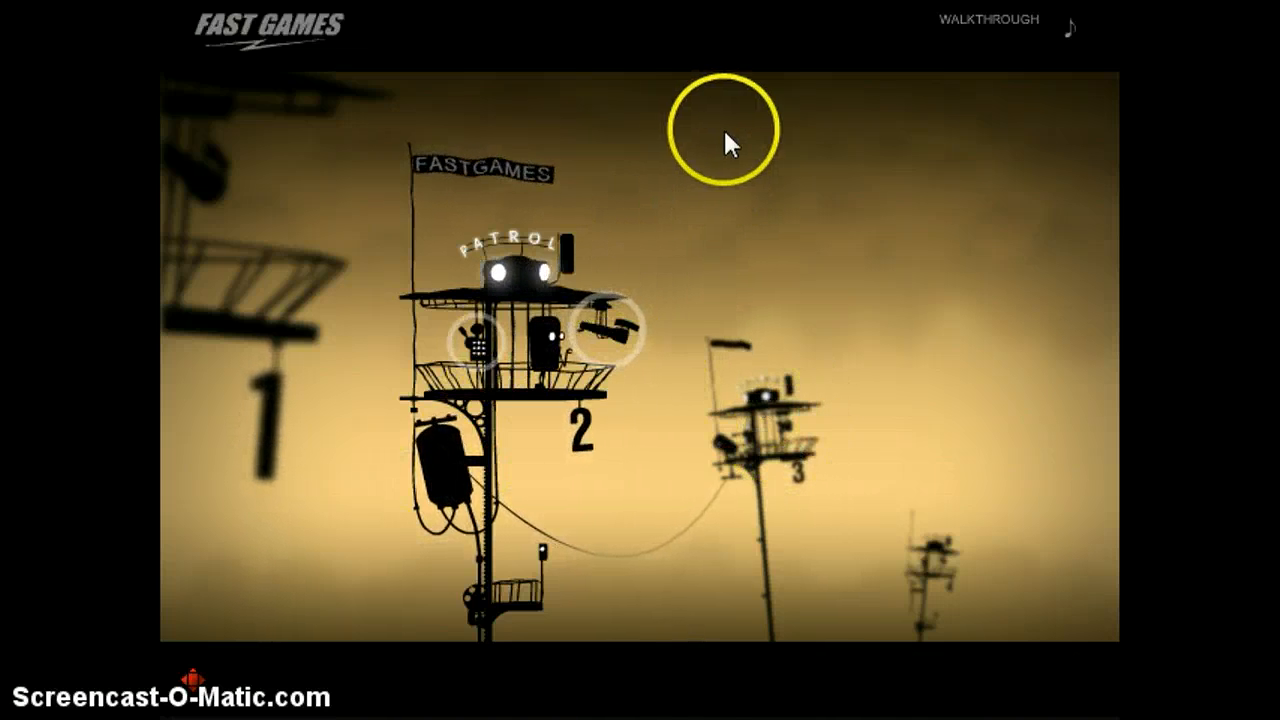
mouse_move(564, 370)
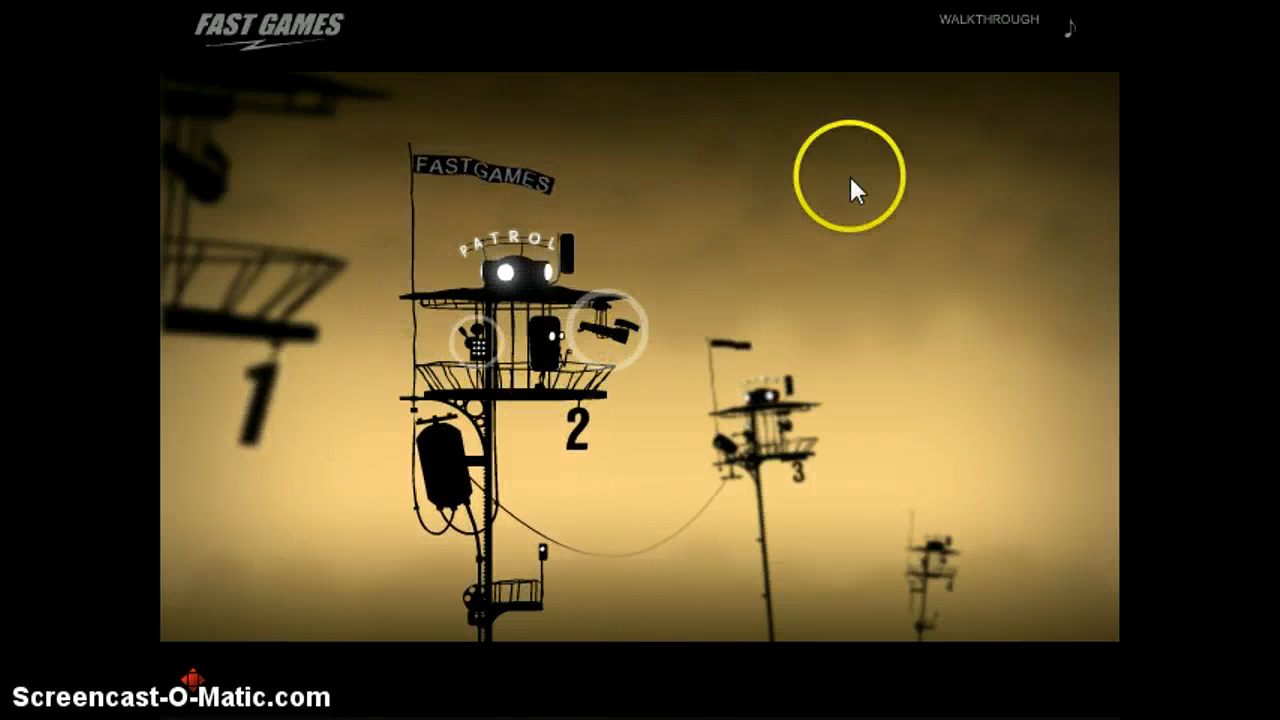
mouse_move(656, 476)
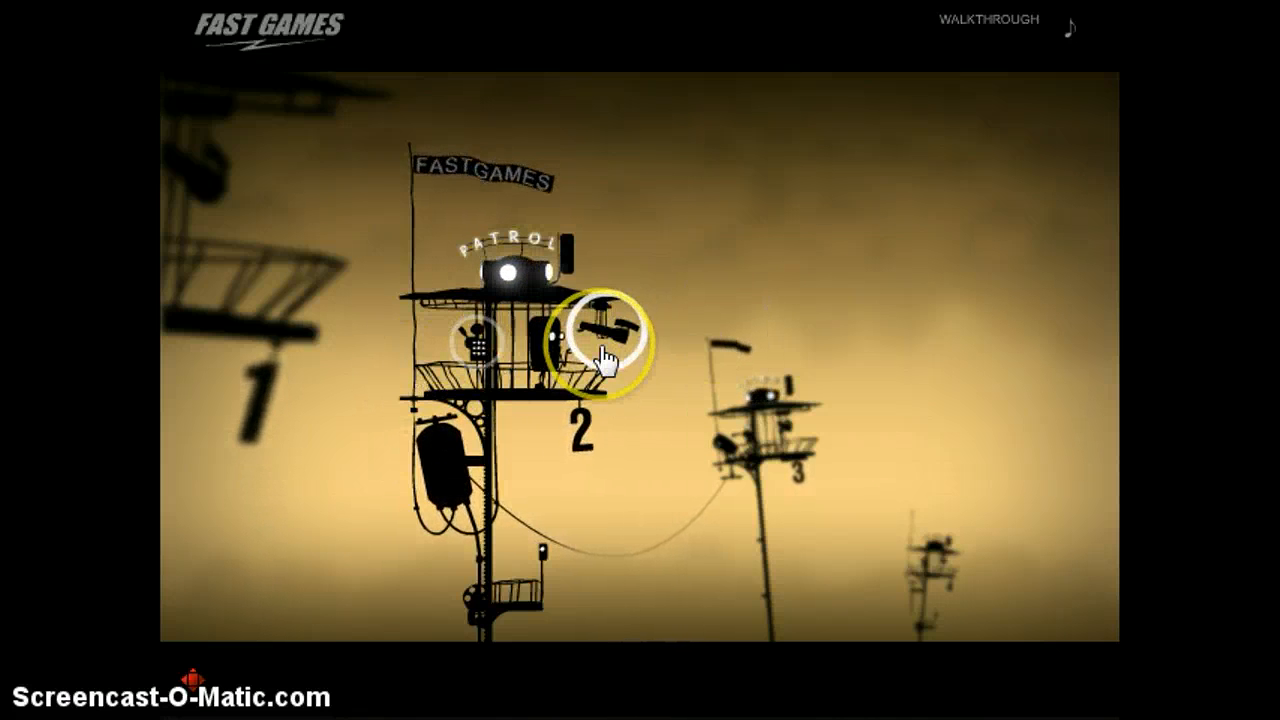
Spin tower 2's propeller, move its robot, and enter the dot pattern on tower 1's panel.
click(602, 340)
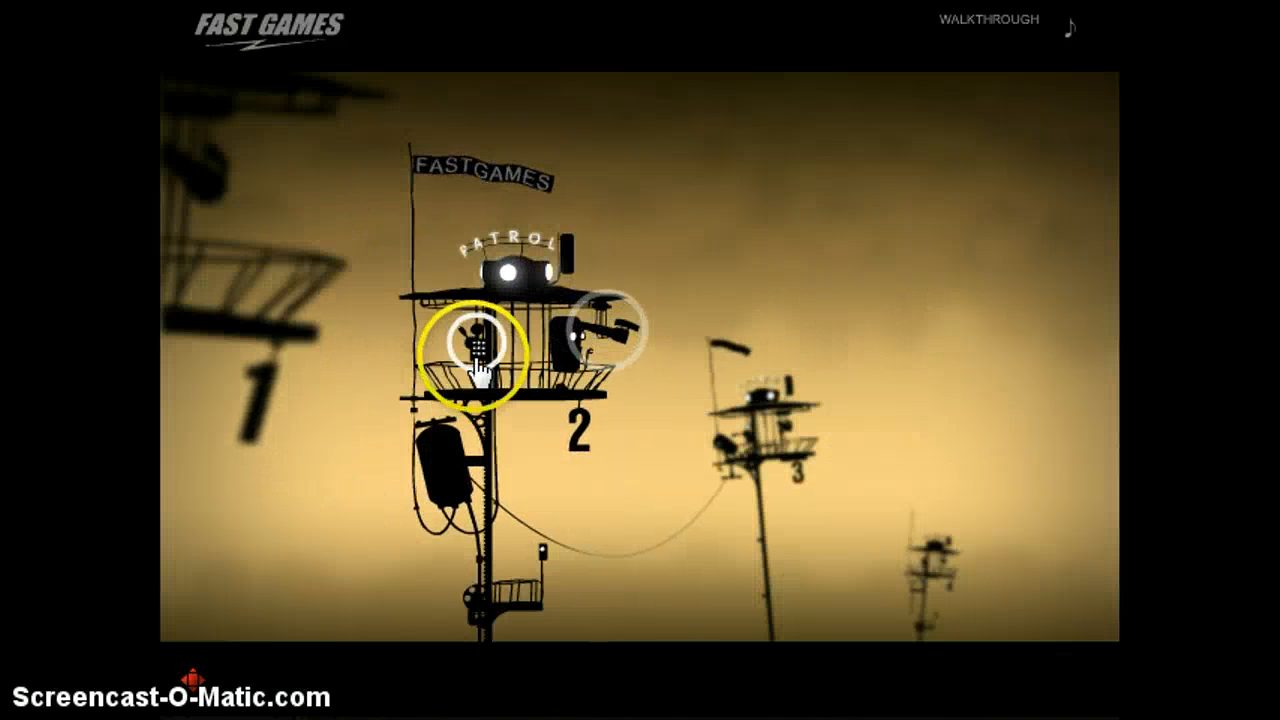
click(478, 344)
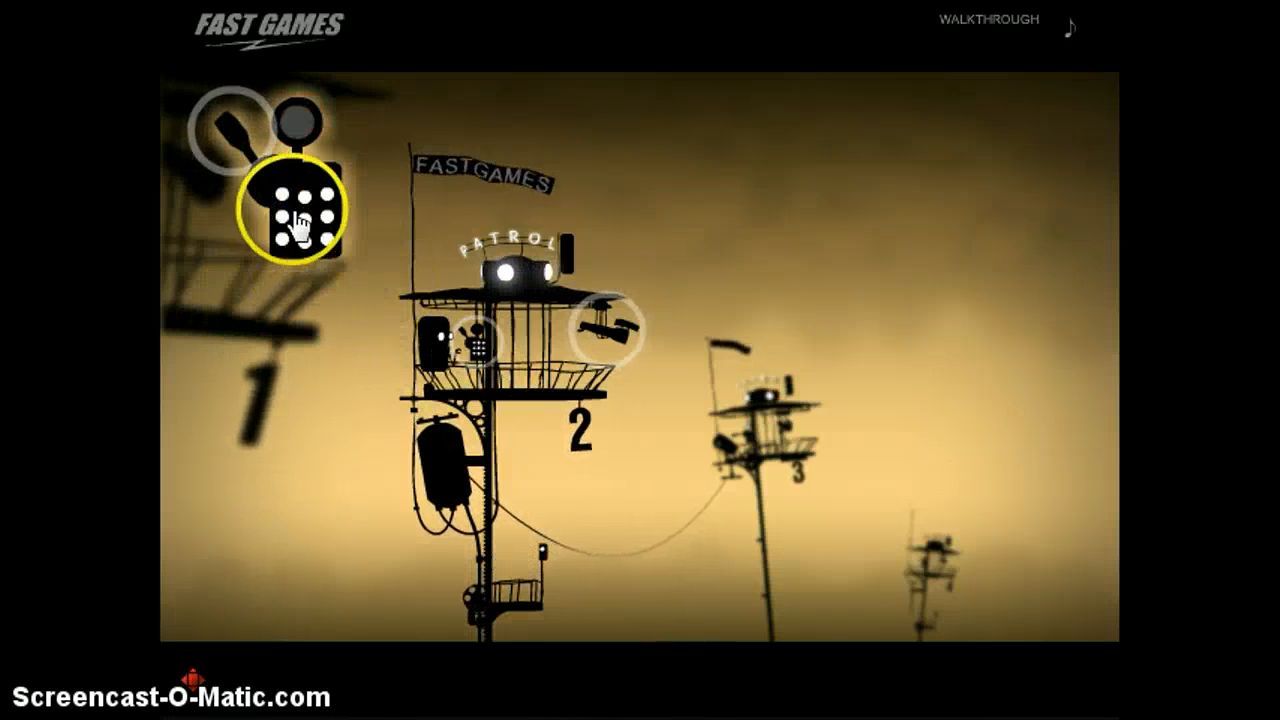
click(322, 216)
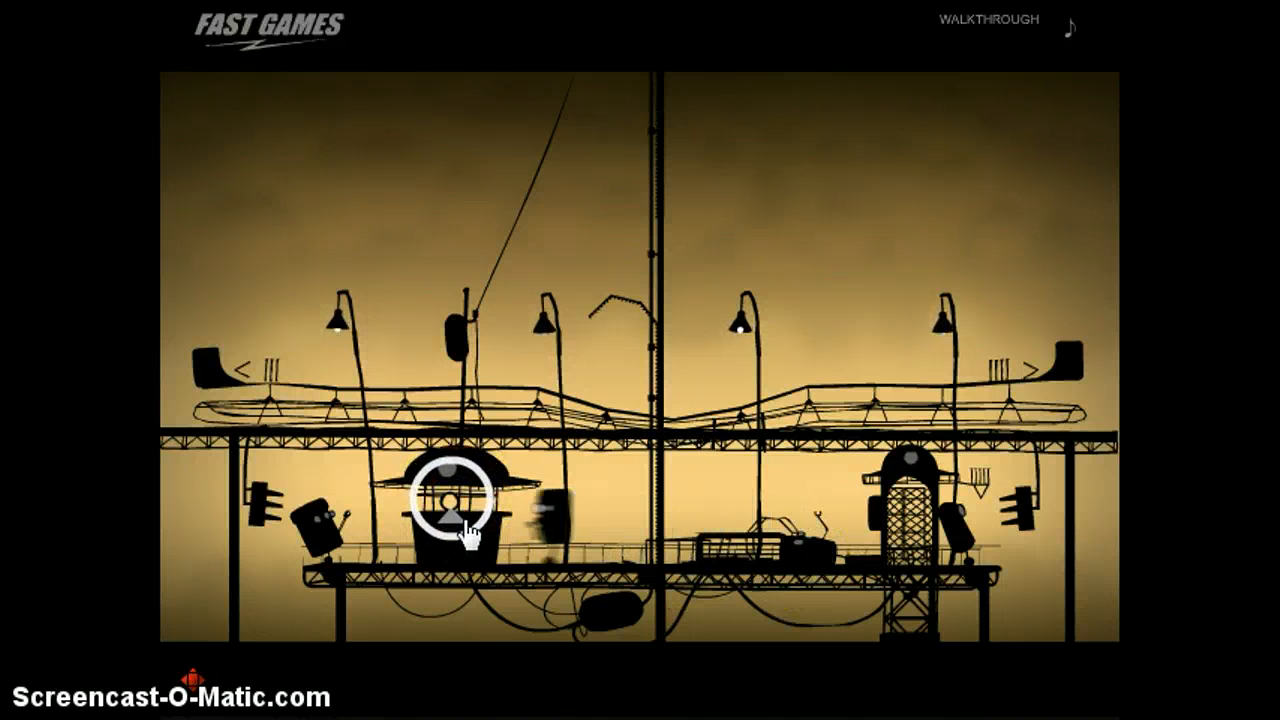
Turn the booth's round wheel twice to open it and free the robot inside.
click(452, 504)
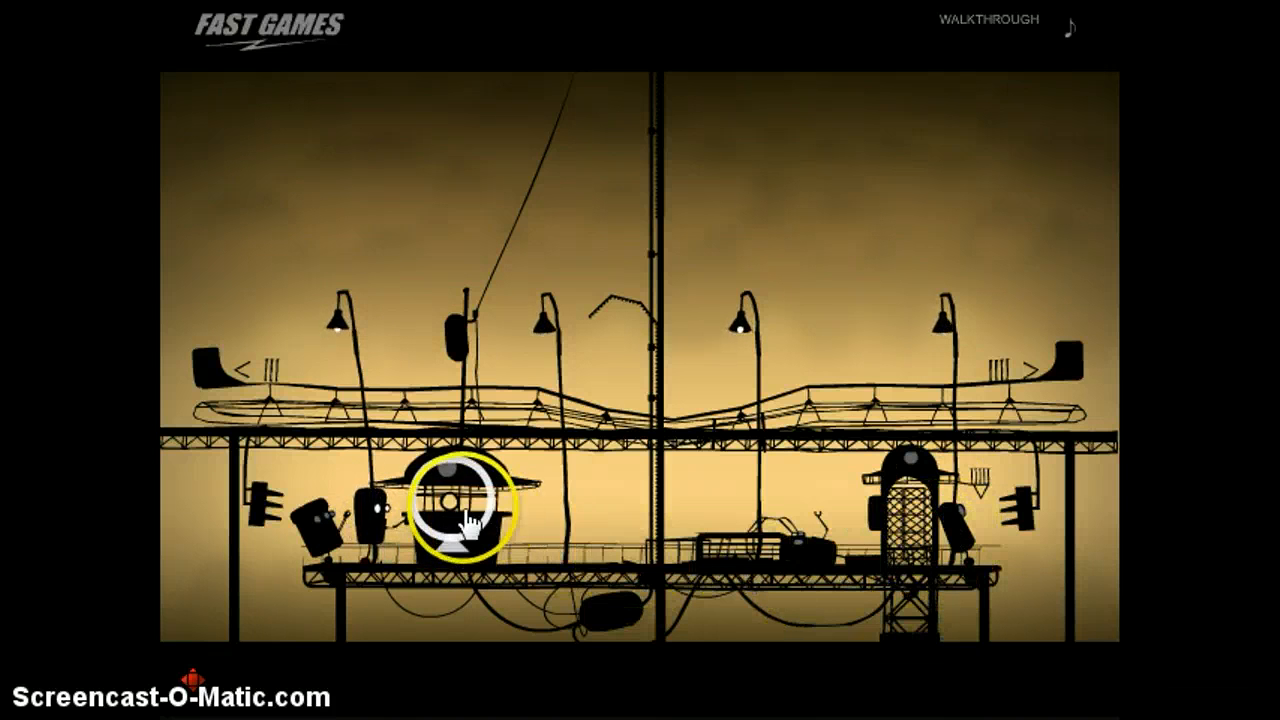
click(460, 516)
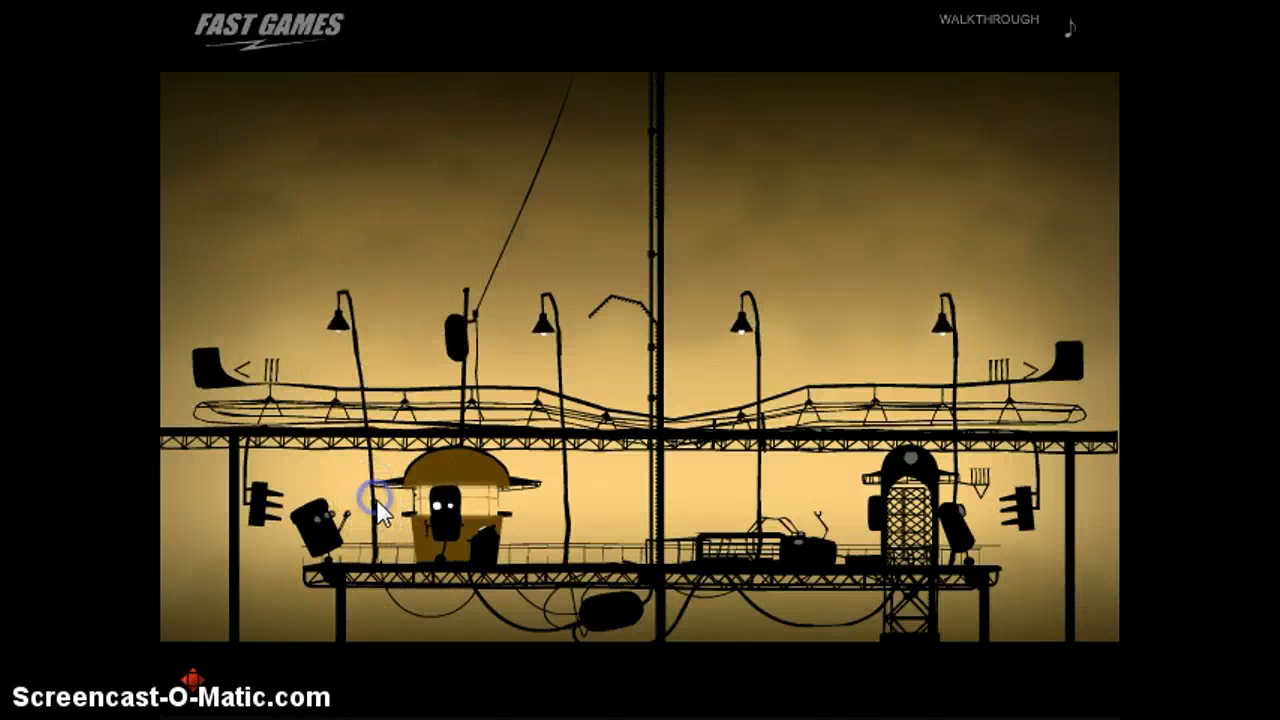
click(880, 516)
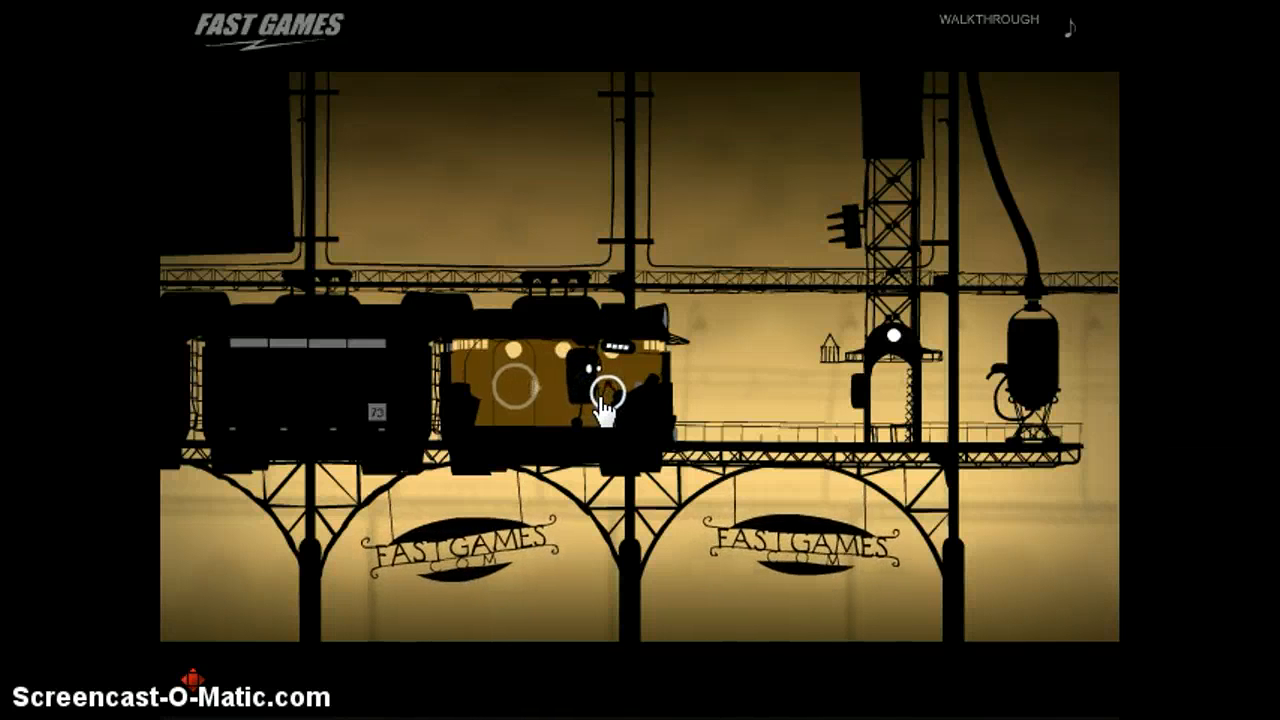
Open the carriage hatch, activate the triangle panel, light the controls and have the robot work them.
click(520, 388)
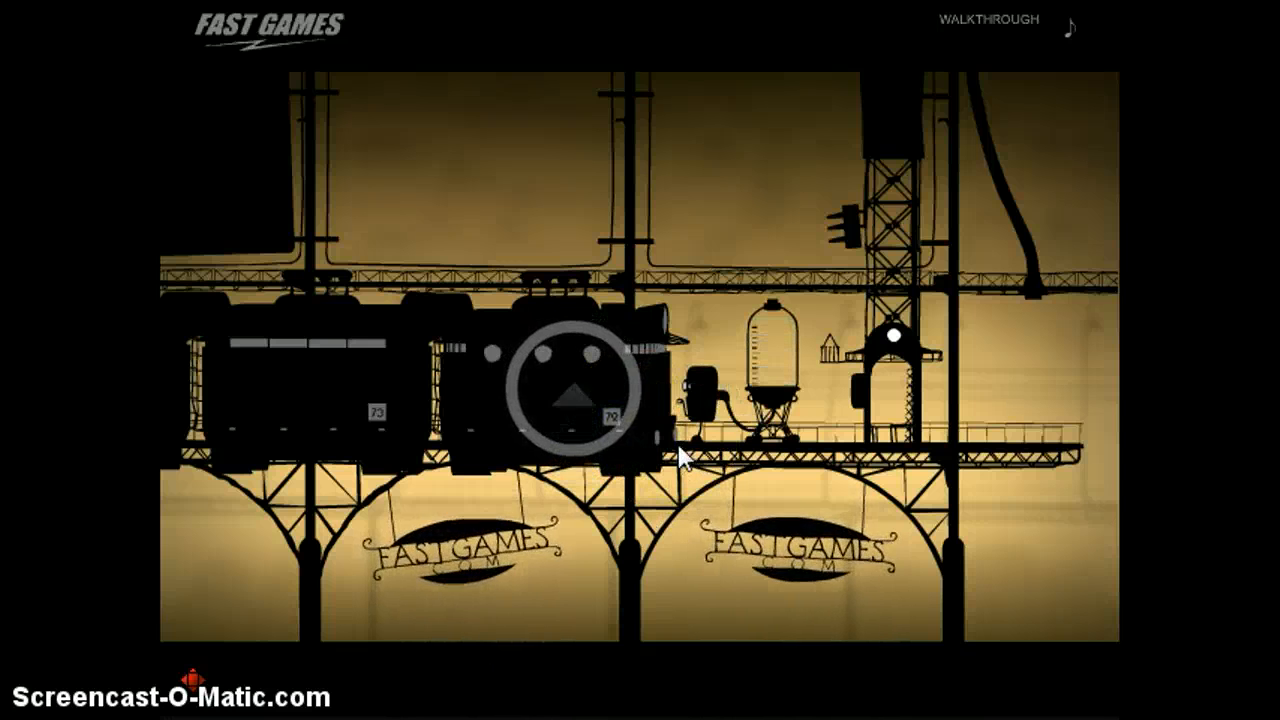
click(572, 402)
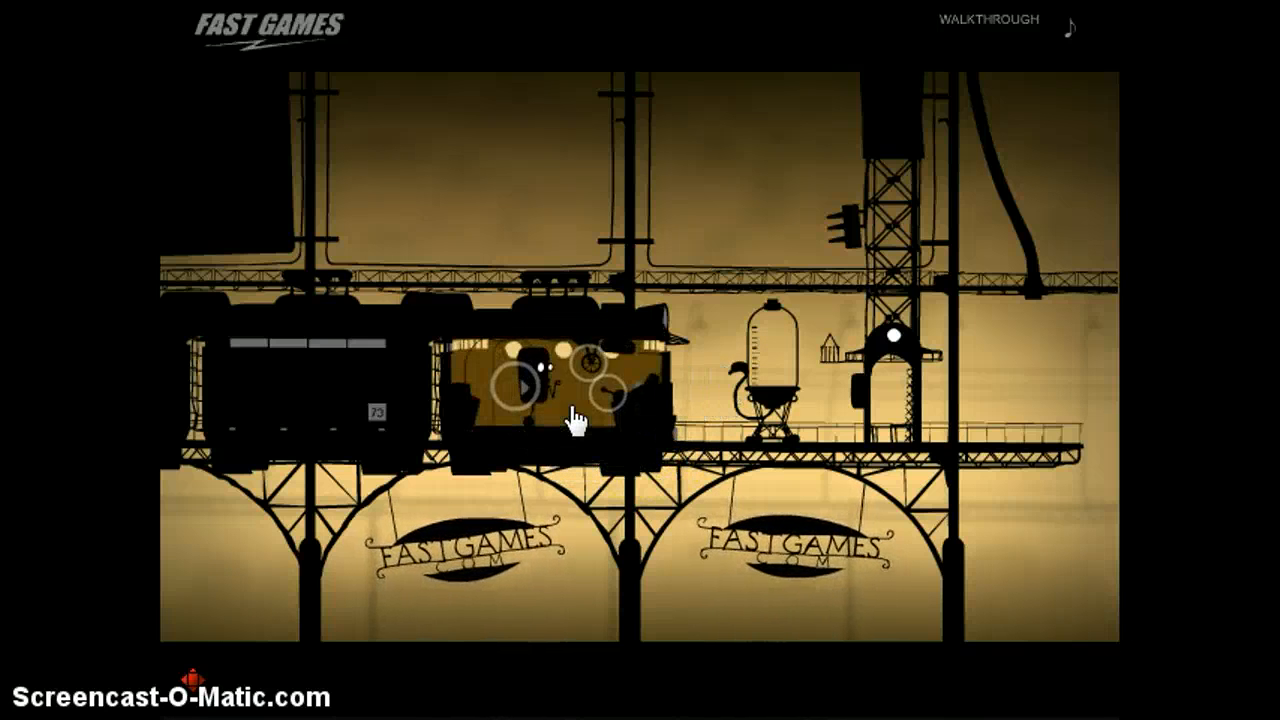
click(592, 370)
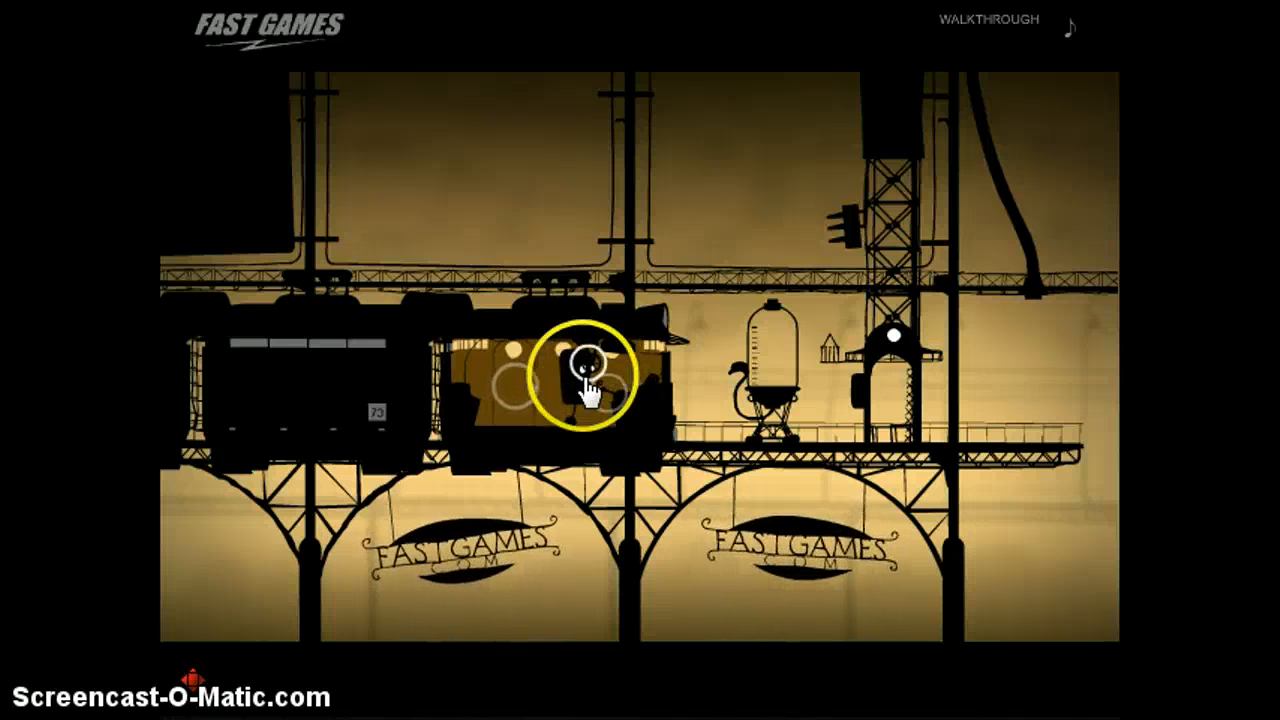
click(584, 380)
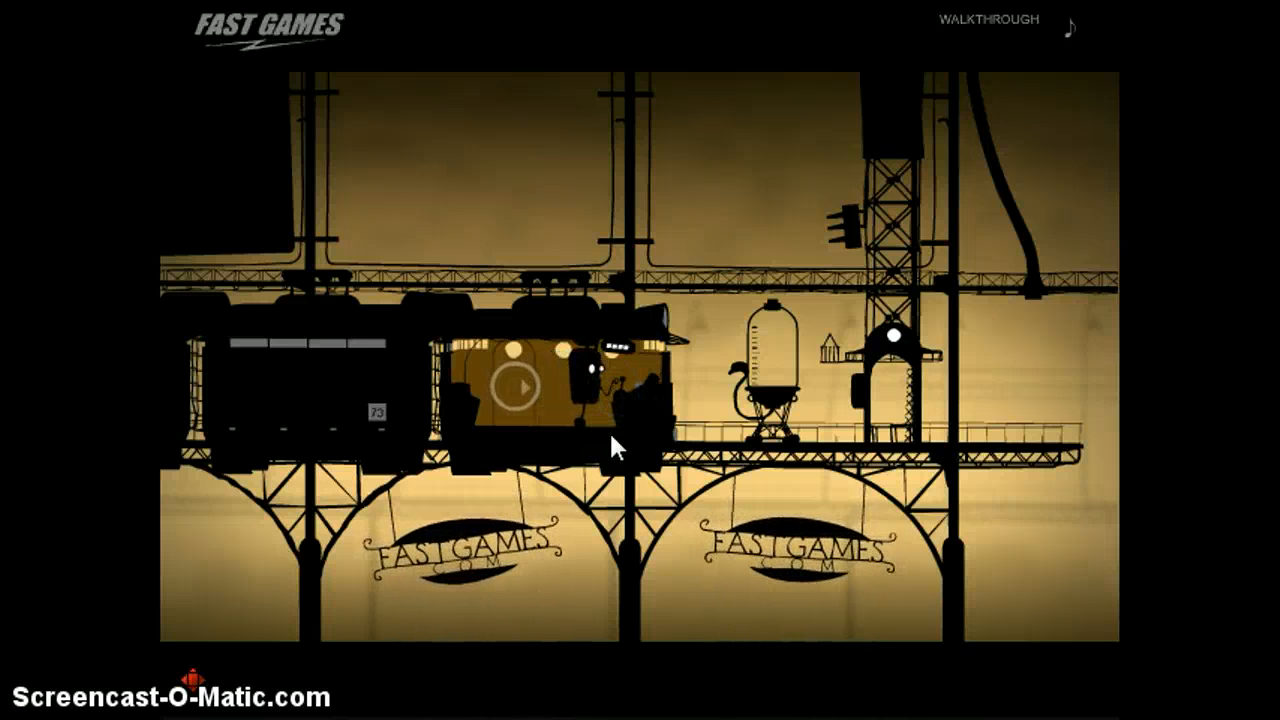
click(516, 388)
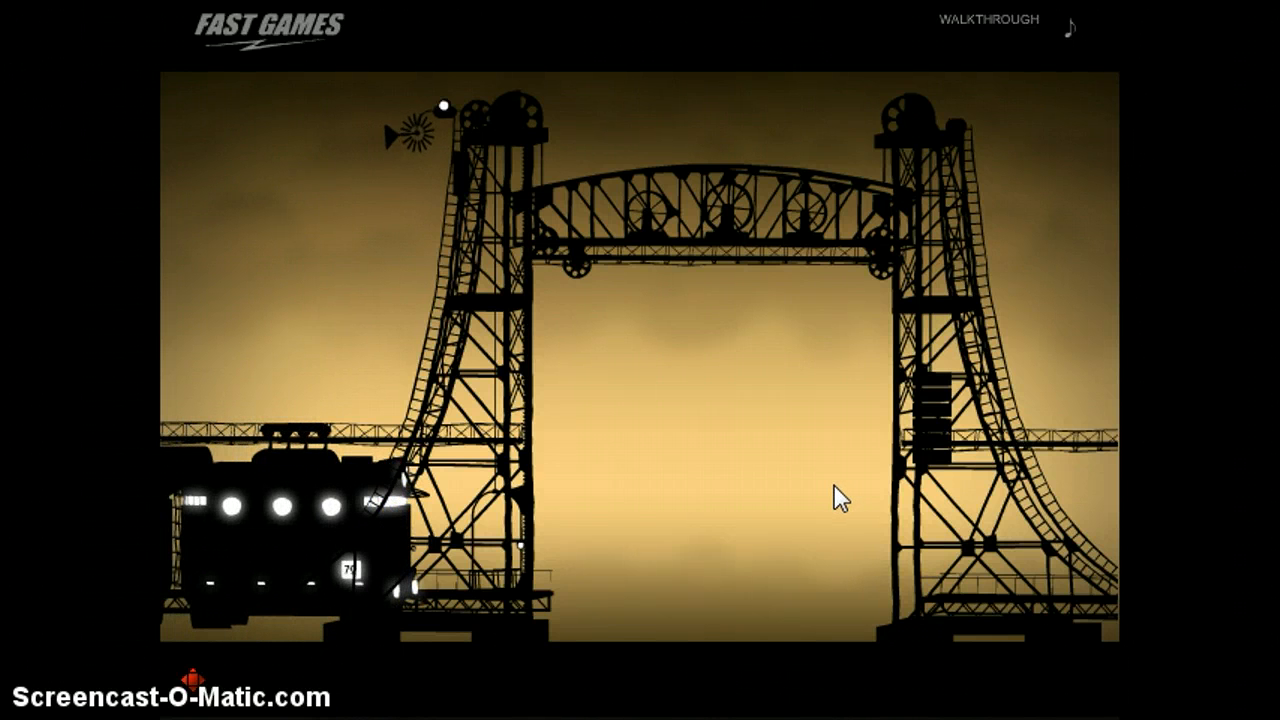
Turn the wheels on the bridge's top girder and move the robot along until the span lowers.
click(512, 544)
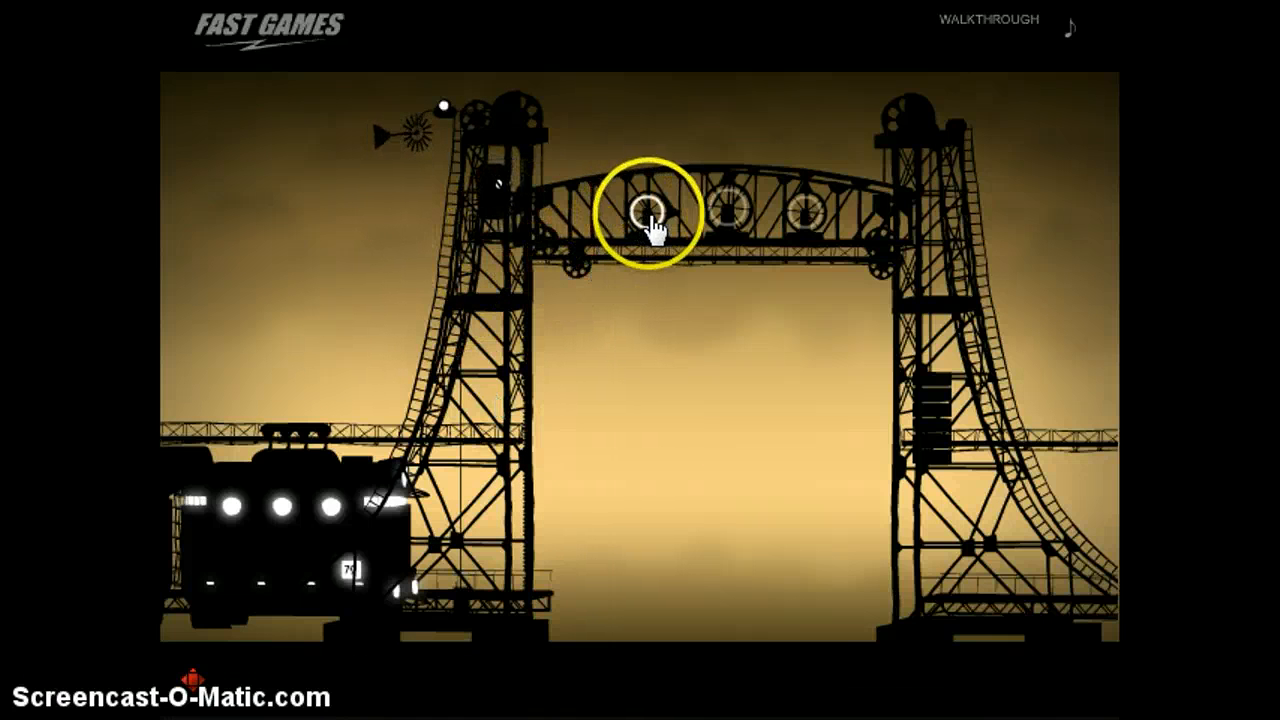
click(648, 212)
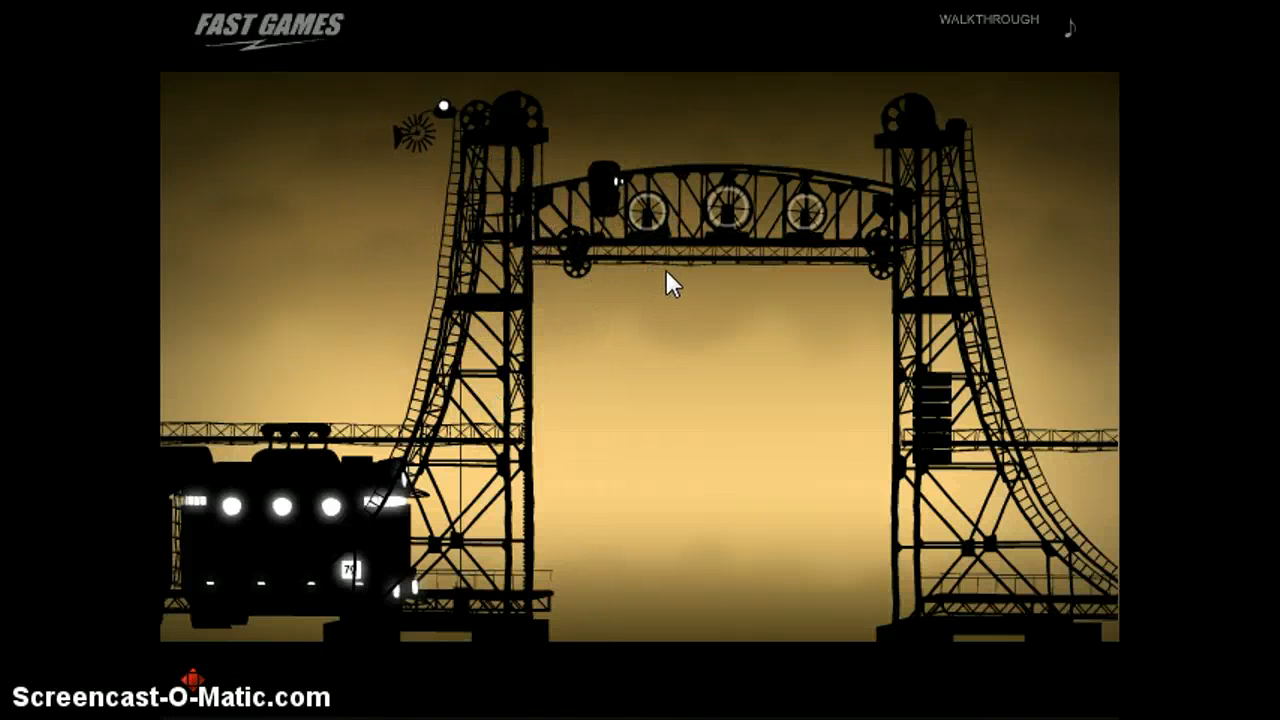
click(718, 210)
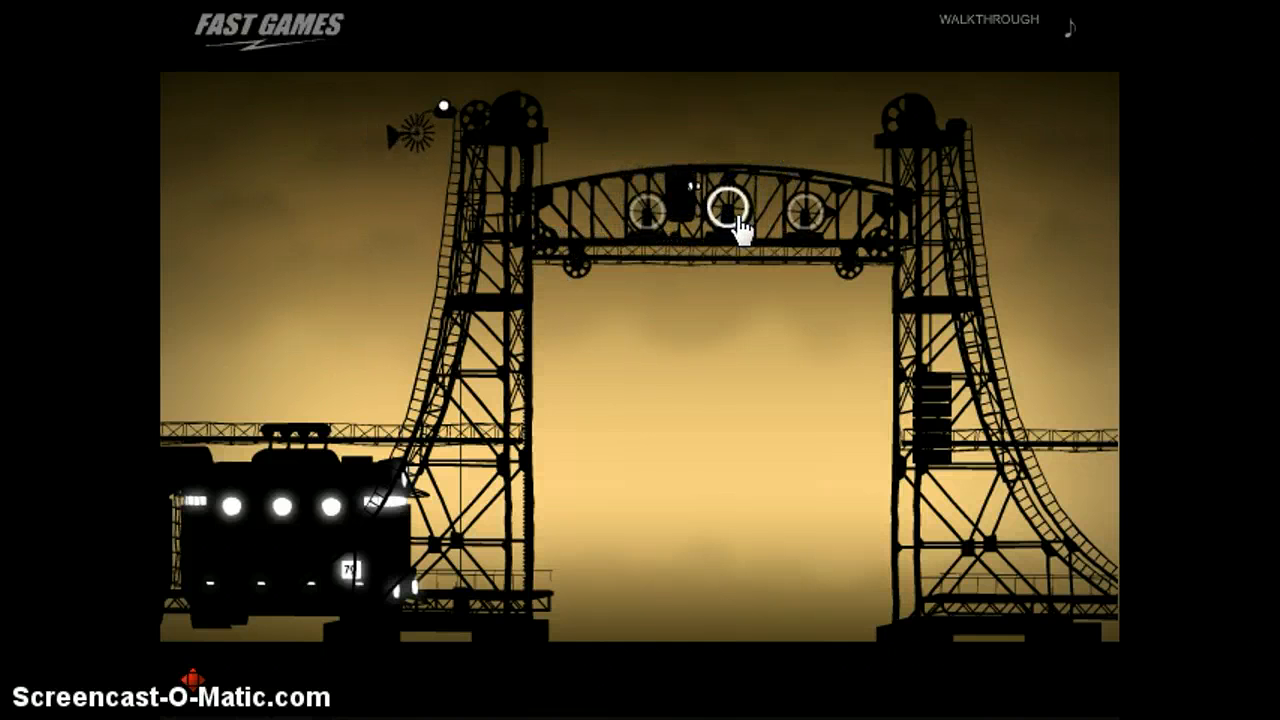
click(648, 206)
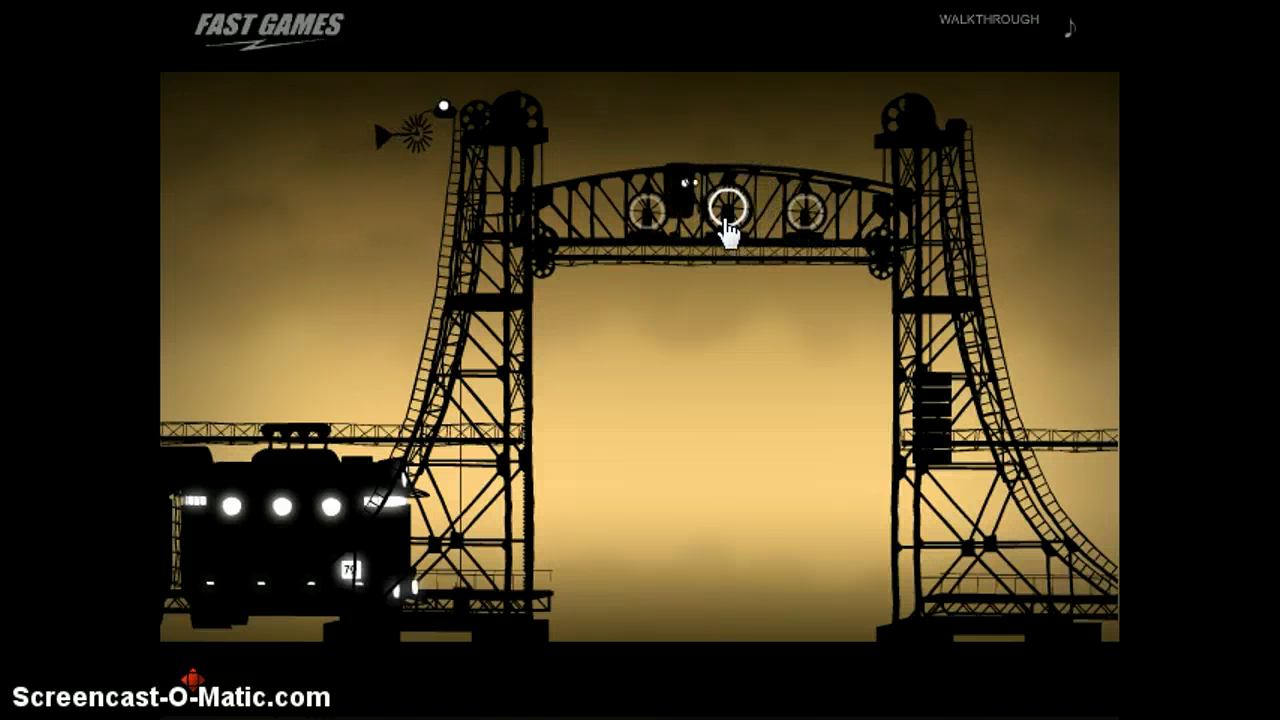
click(648, 212)
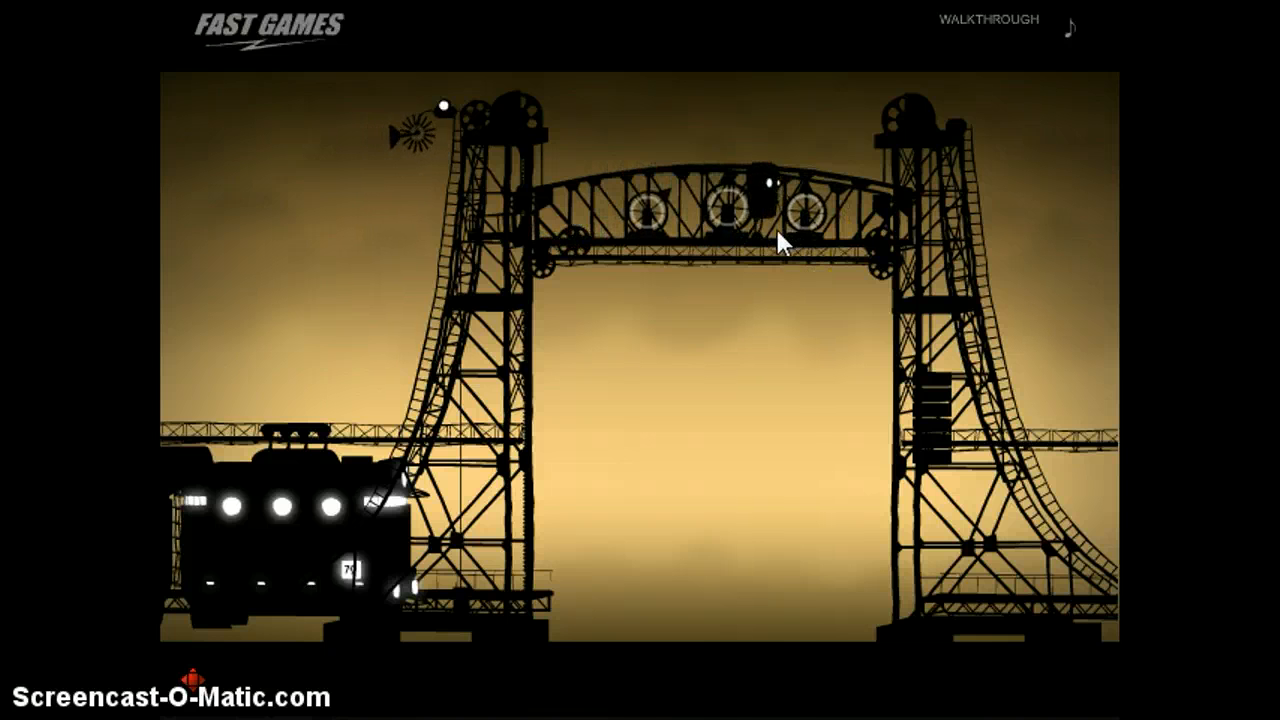
click(722, 206)
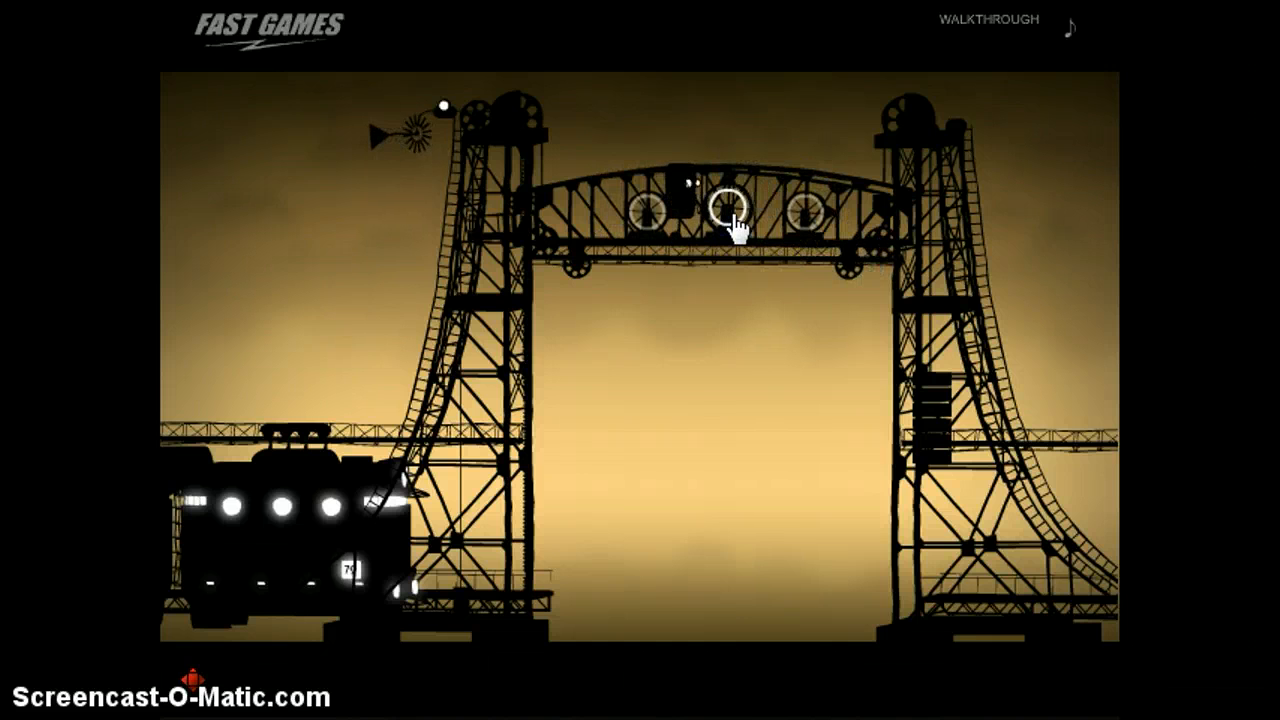
click(728, 210)
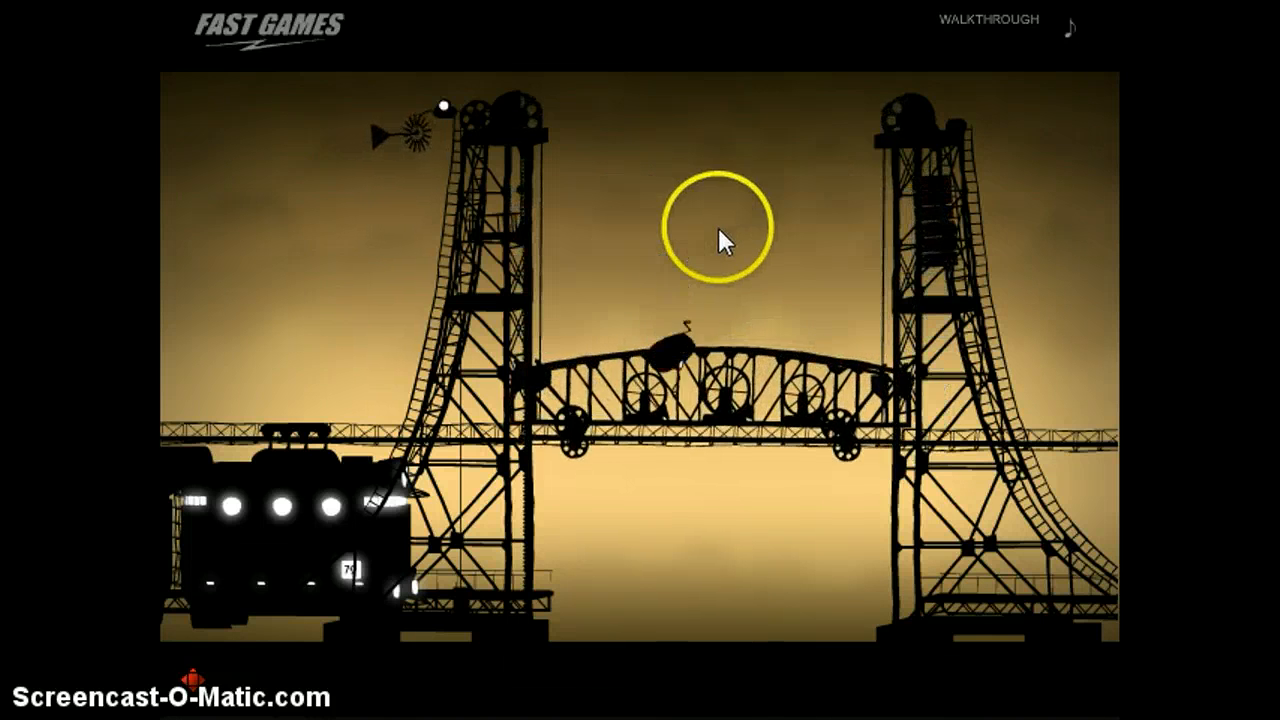
mouse_move(510, 456)
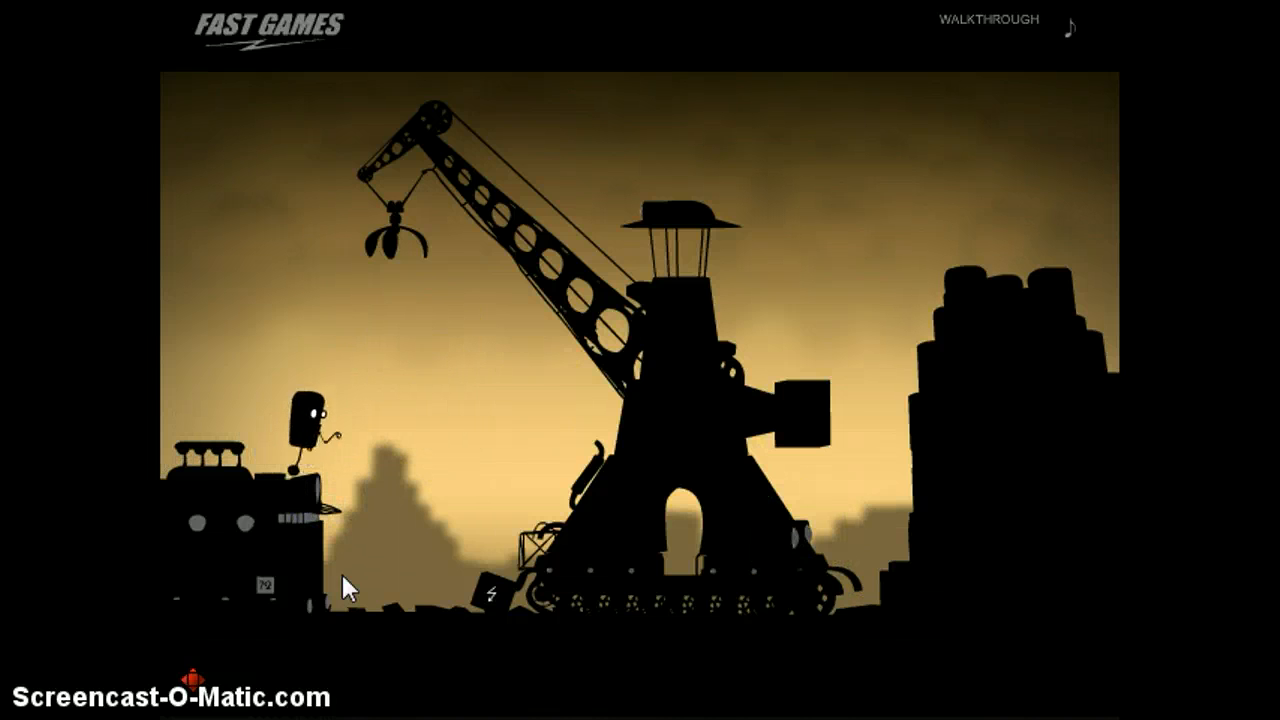
Move the robot onward from the crane yard toward the windmill-topped power tower.
click(496, 600)
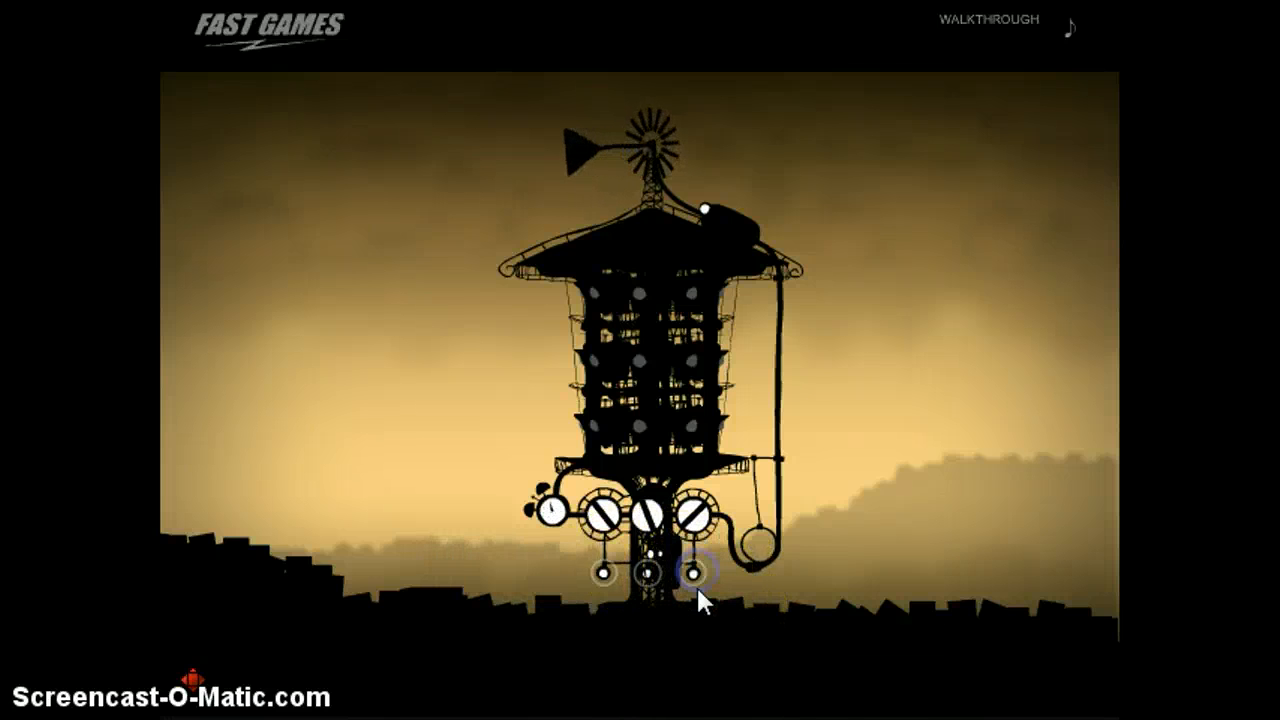
Rotate the left, middle and right dials toward the target pattern.
click(648, 572)
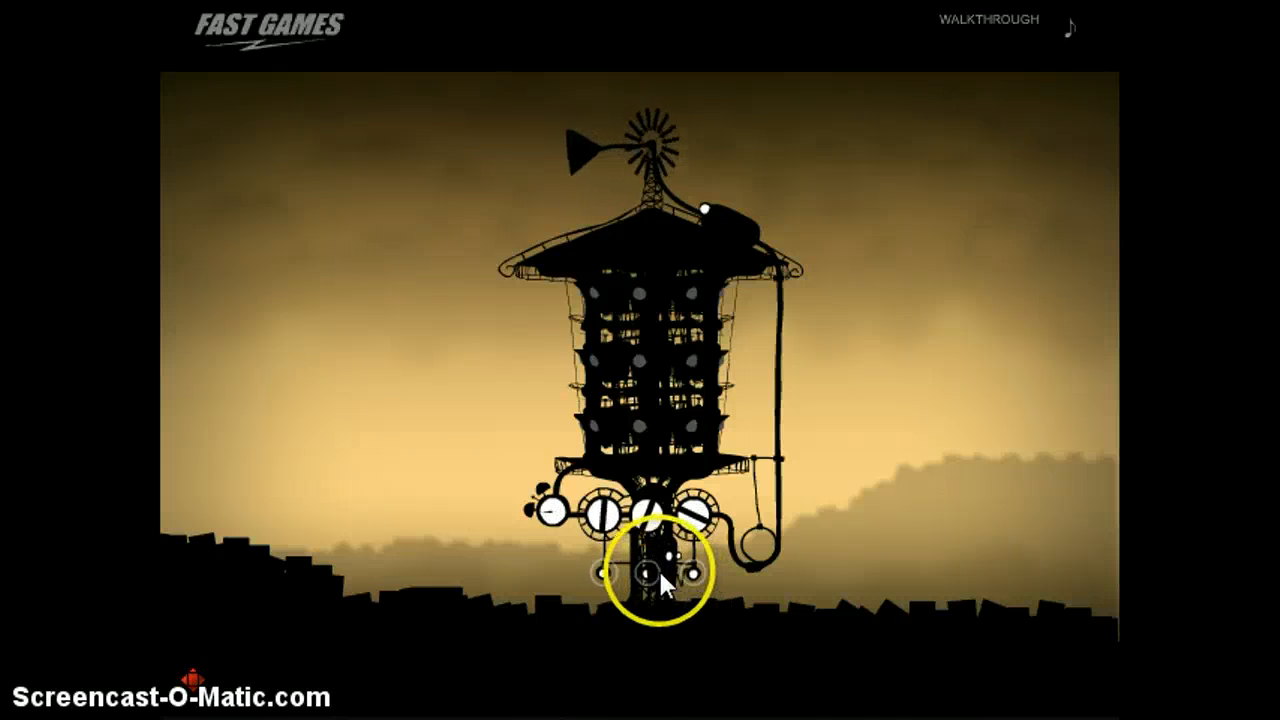
click(650, 570)
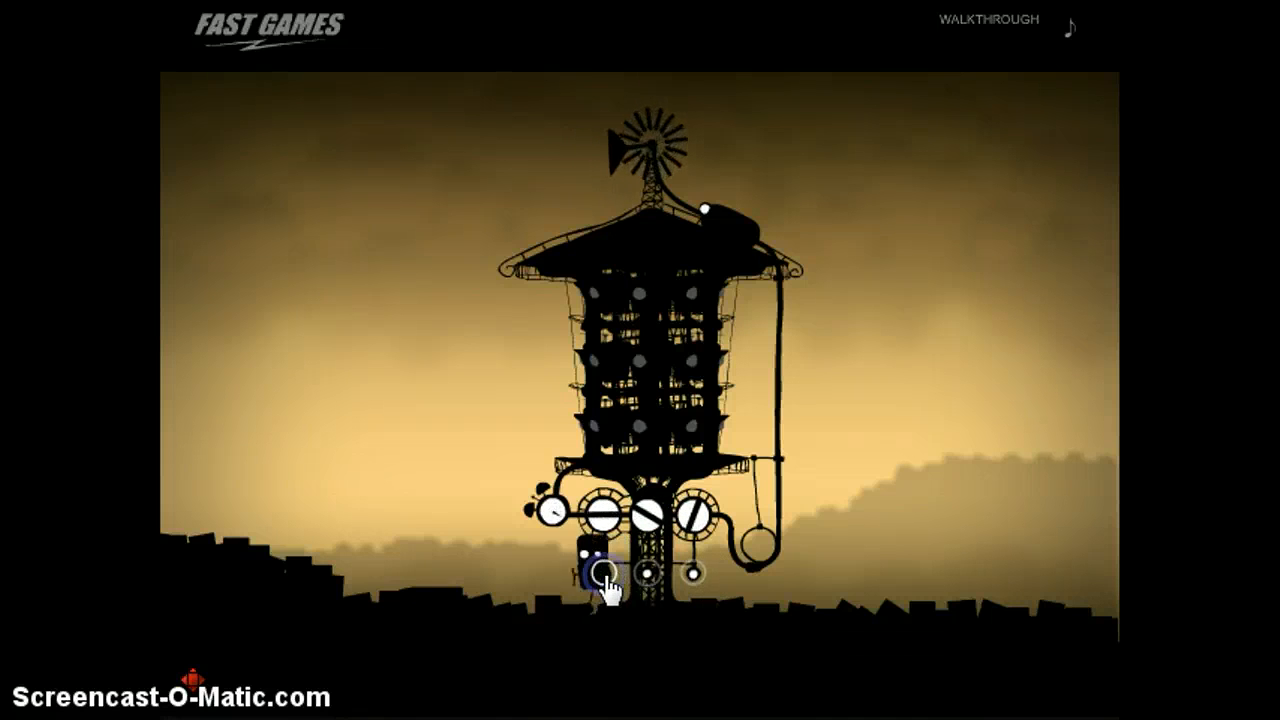
click(648, 576)
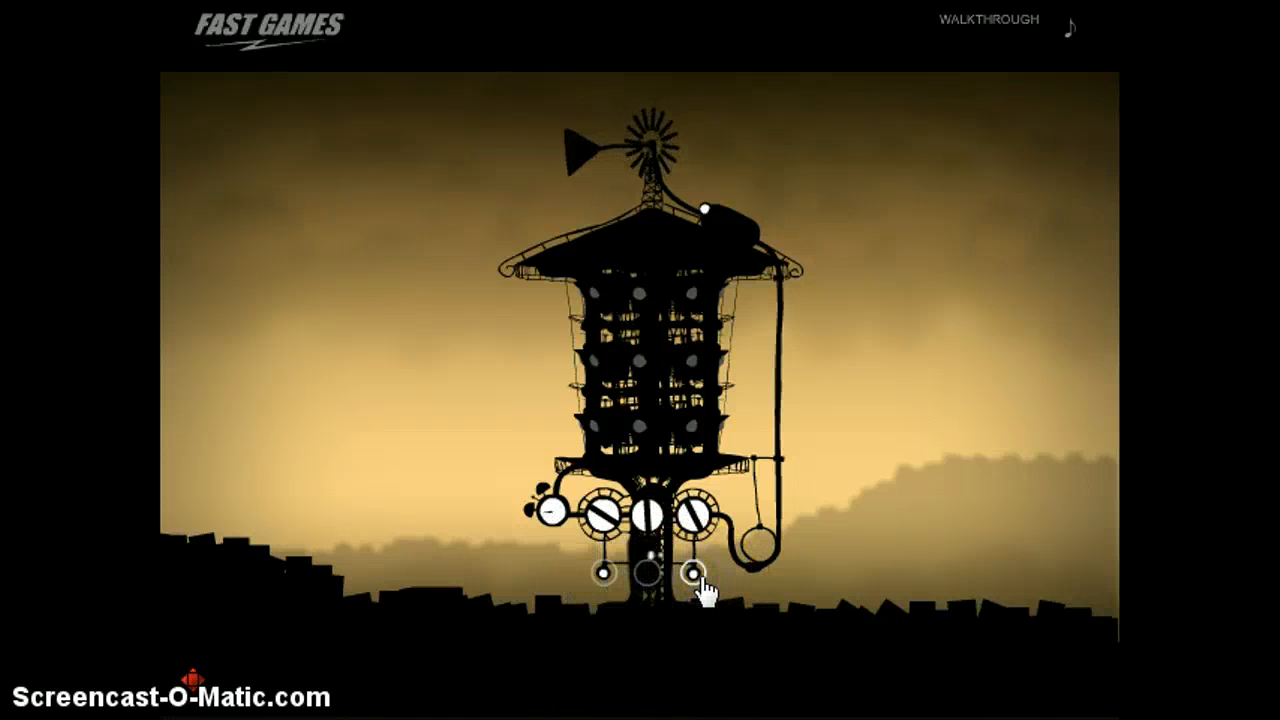
click(700, 570)
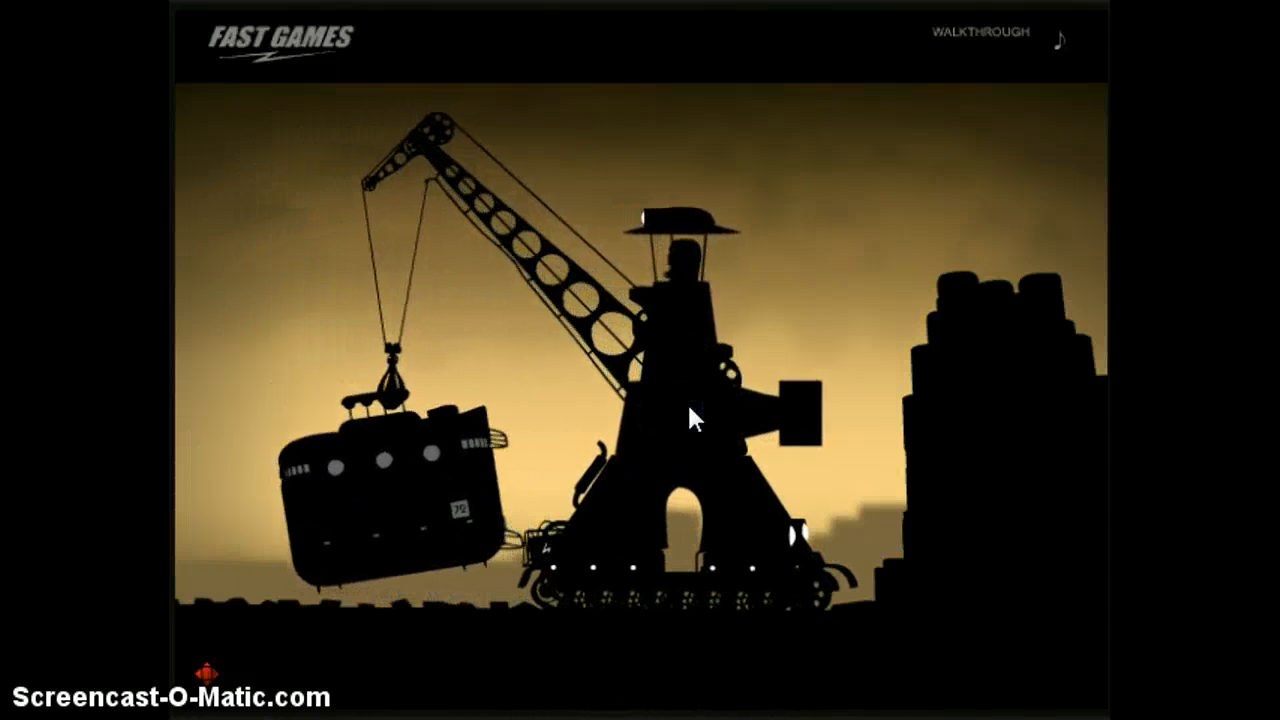
Operate the crane holding the train, then walk off the right edge back to the tower.
click(698, 418)
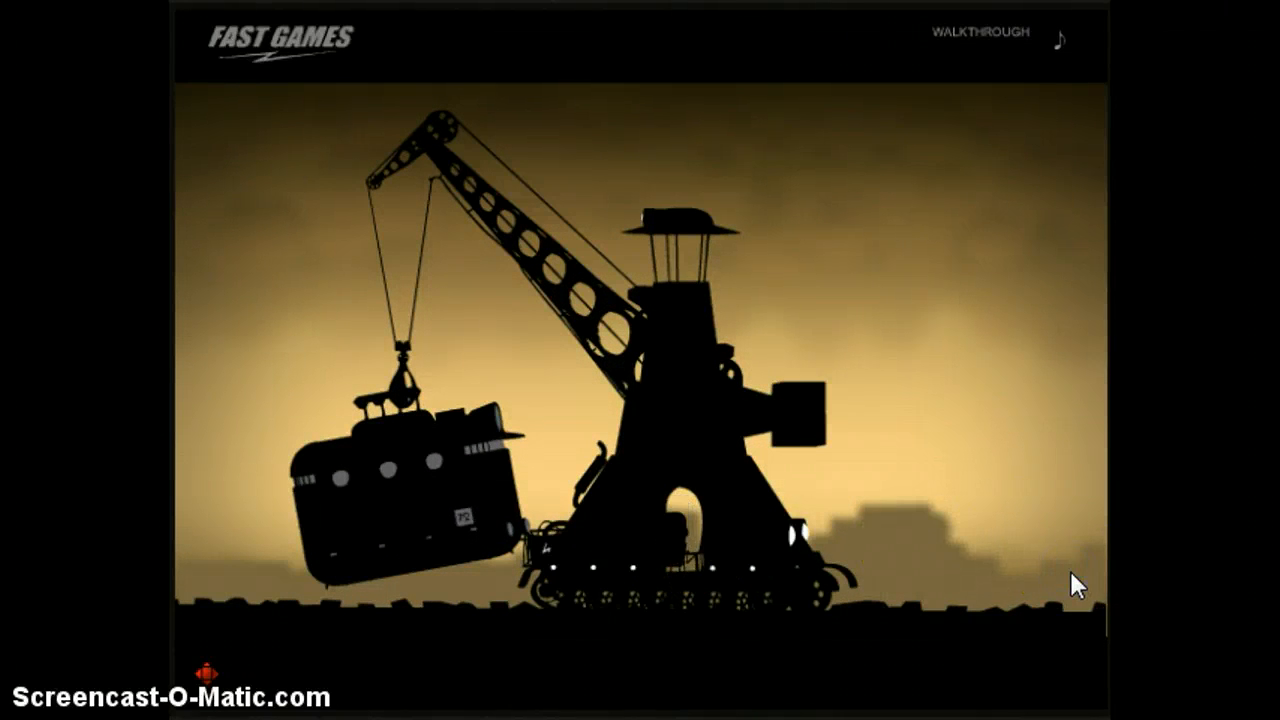
click(1044, 576)
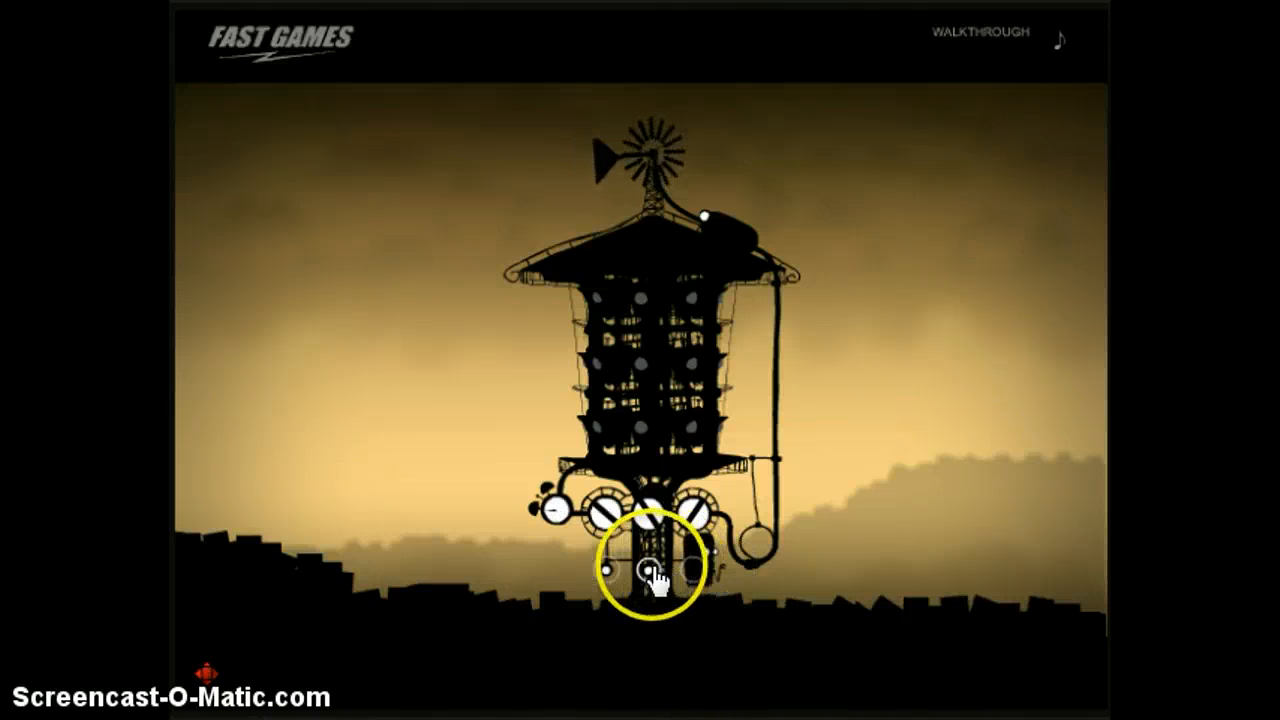
Adjust the middle and right dials until all three match the power-restoring combination.
click(656, 572)
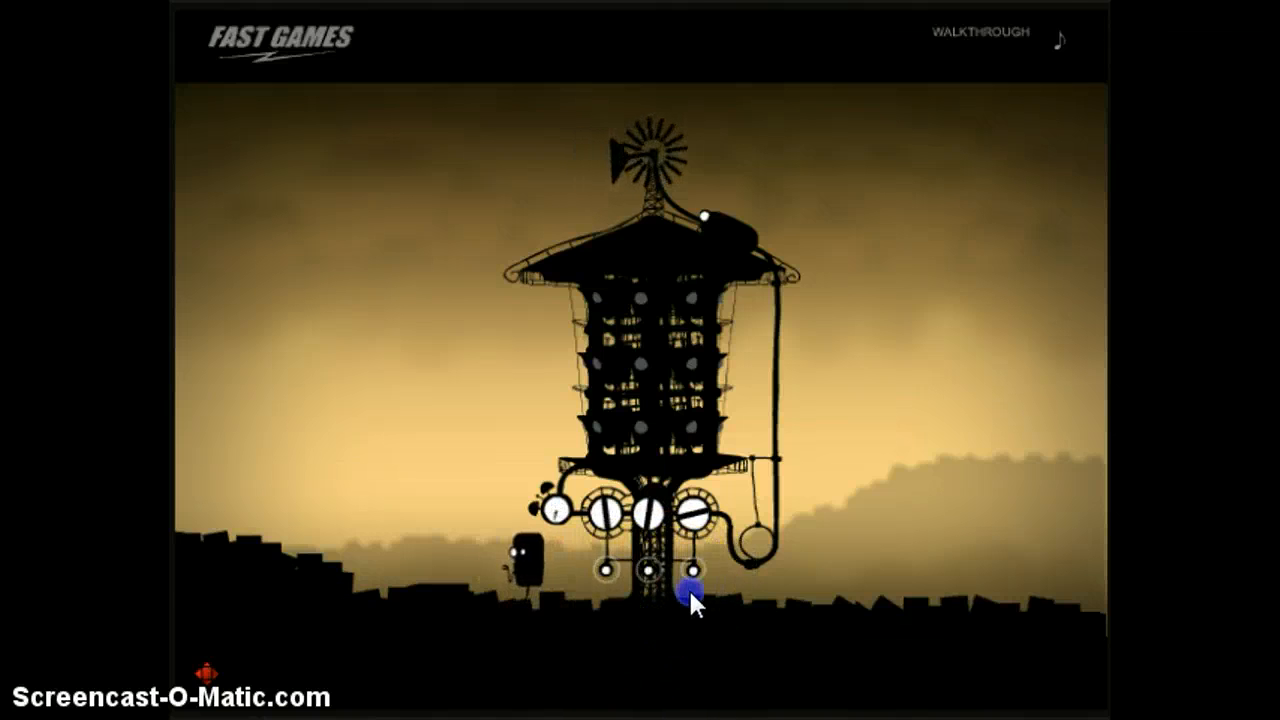
click(688, 600)
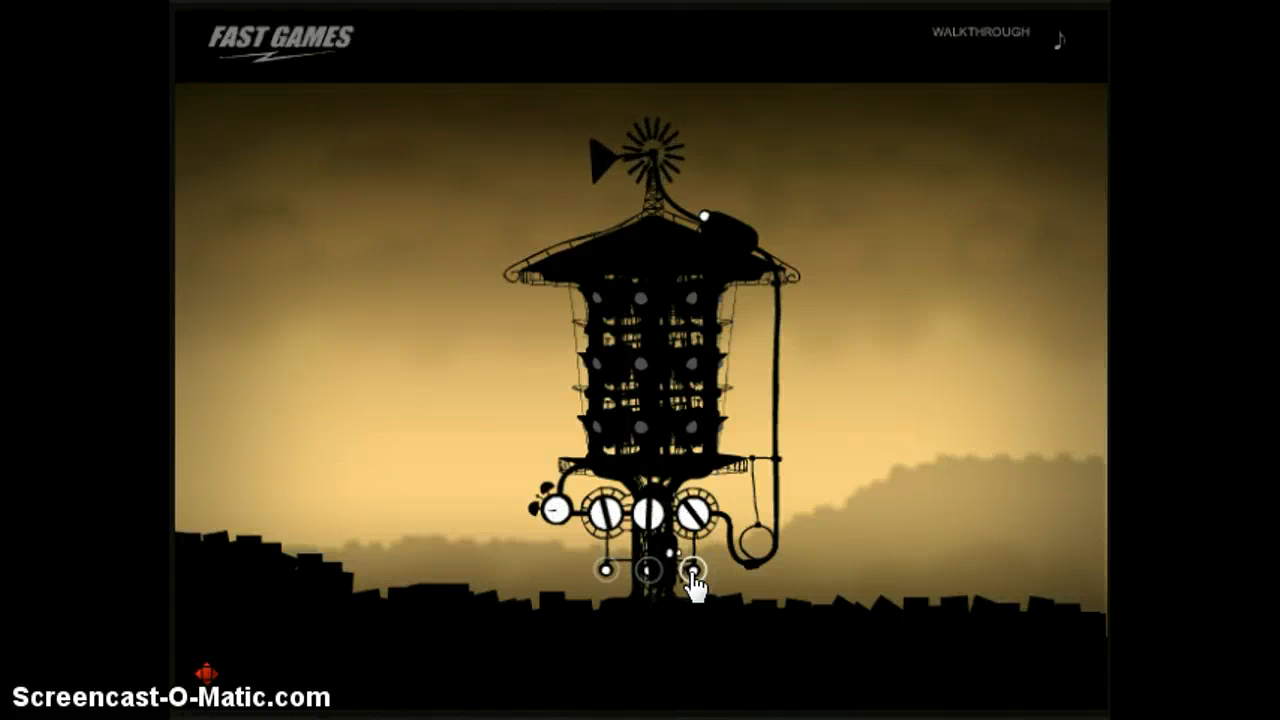
click(662, 576)
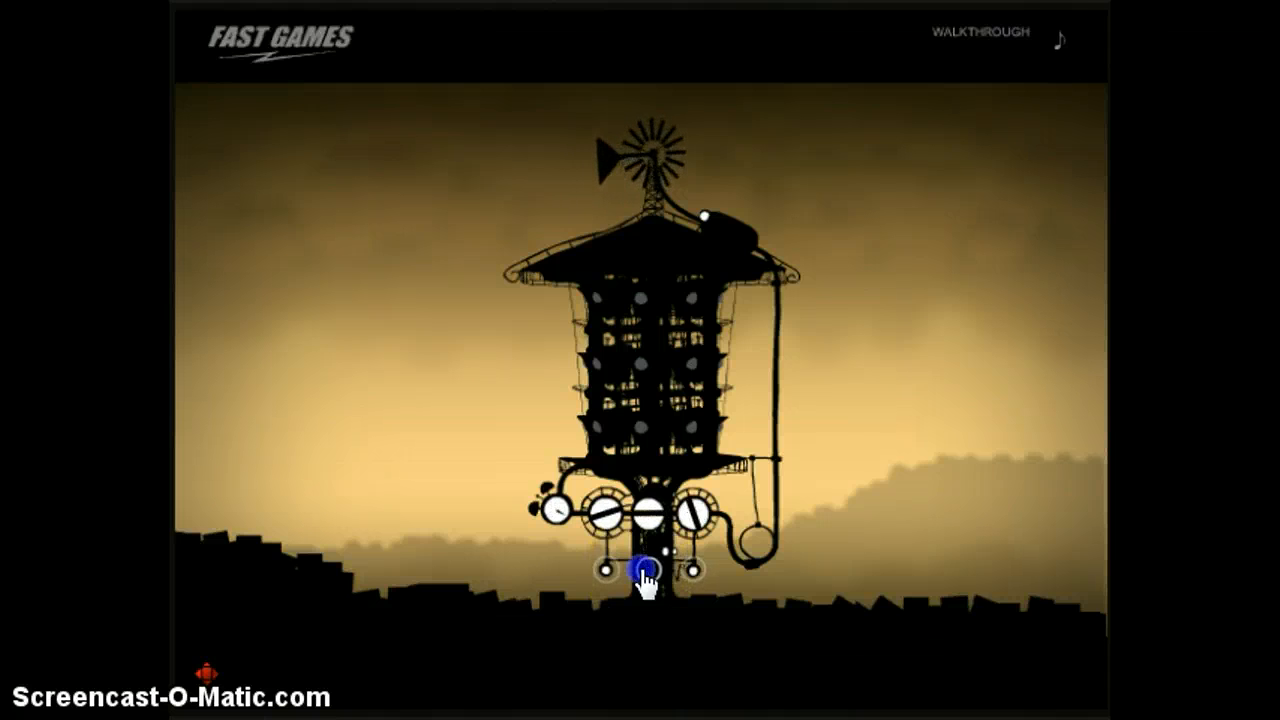
click(638, 566)
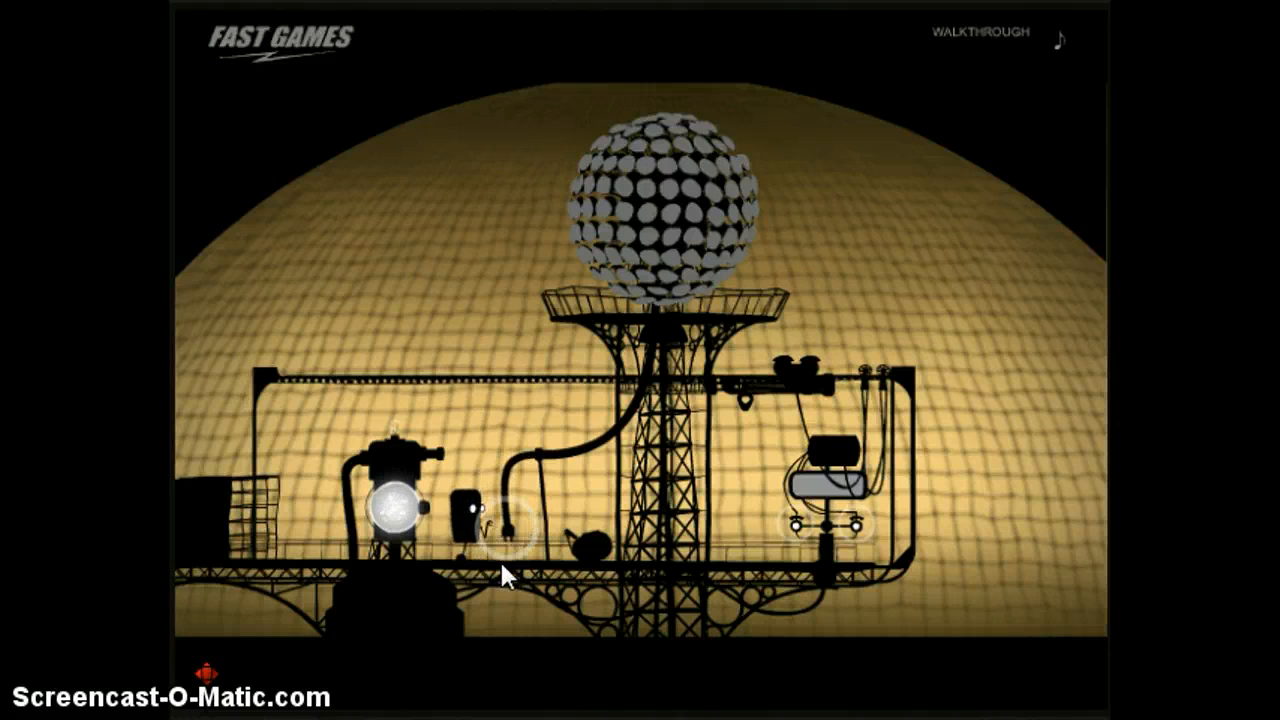
Shuttle the robot between the left machine and right lift, raising the pipe machinery arm.
click(508, 528)
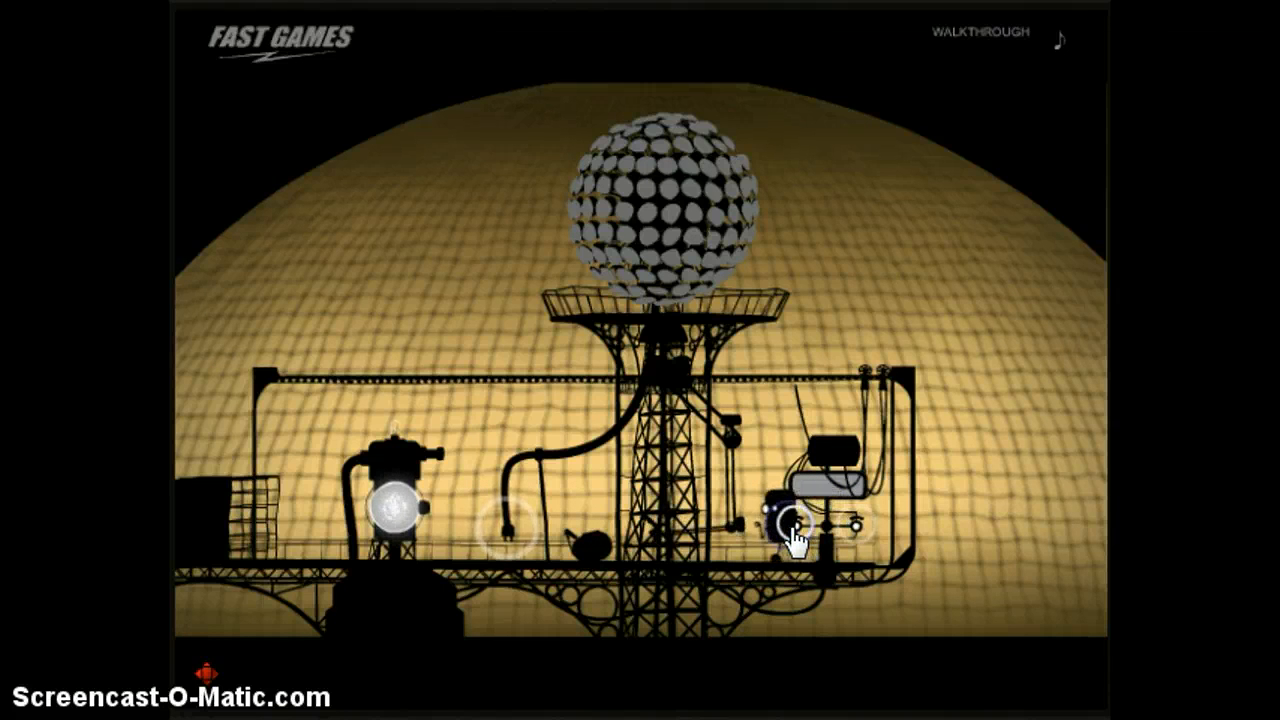
click(790, 540)
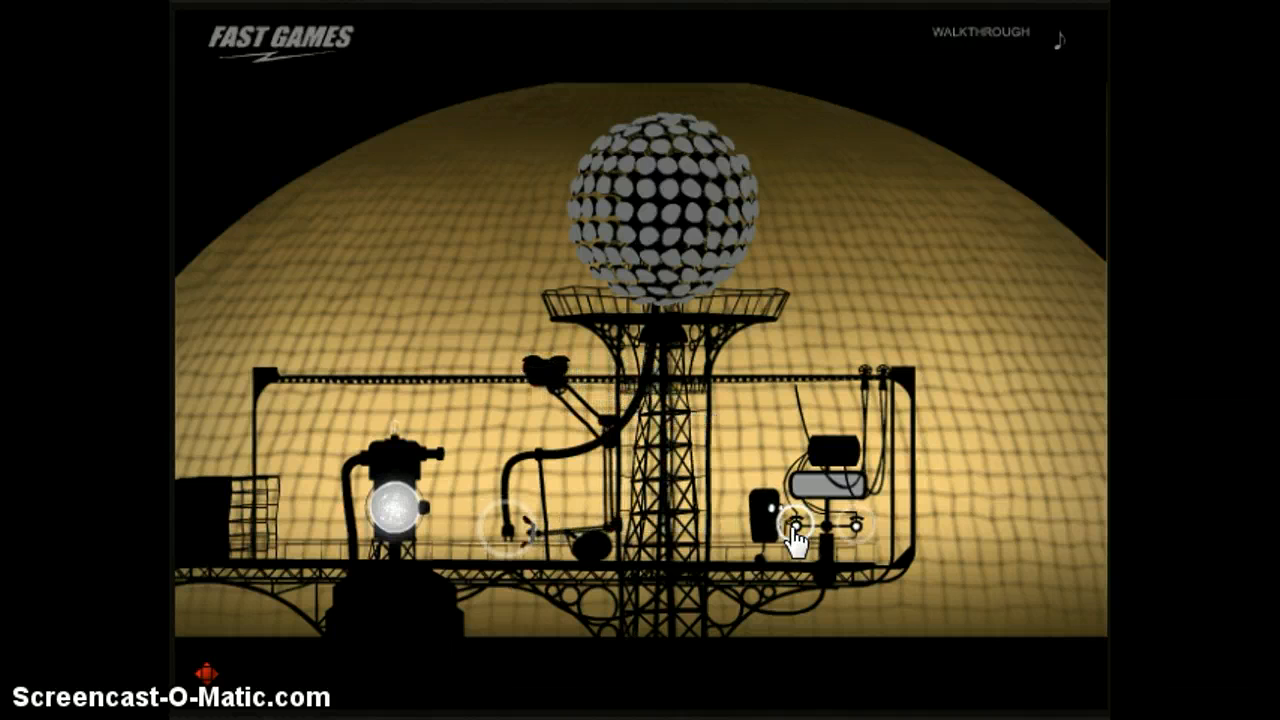
click(770, 520)
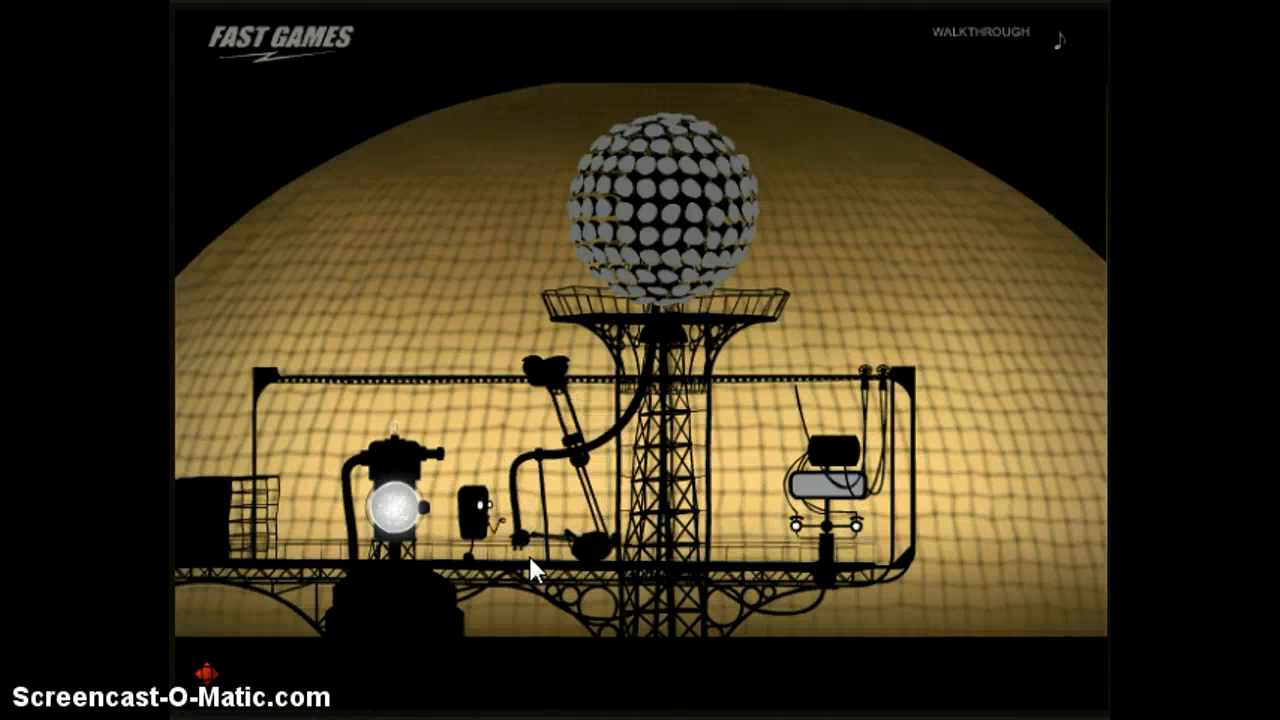
click(796, 524)
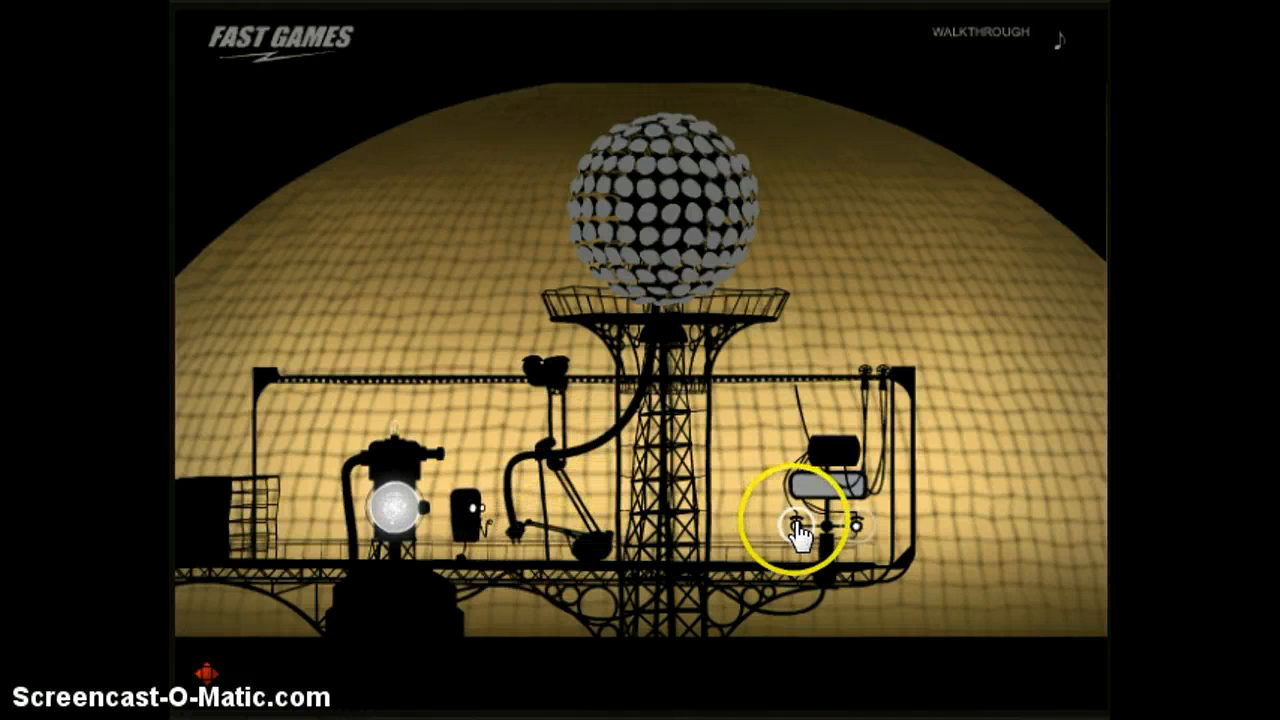
click(800, 524)
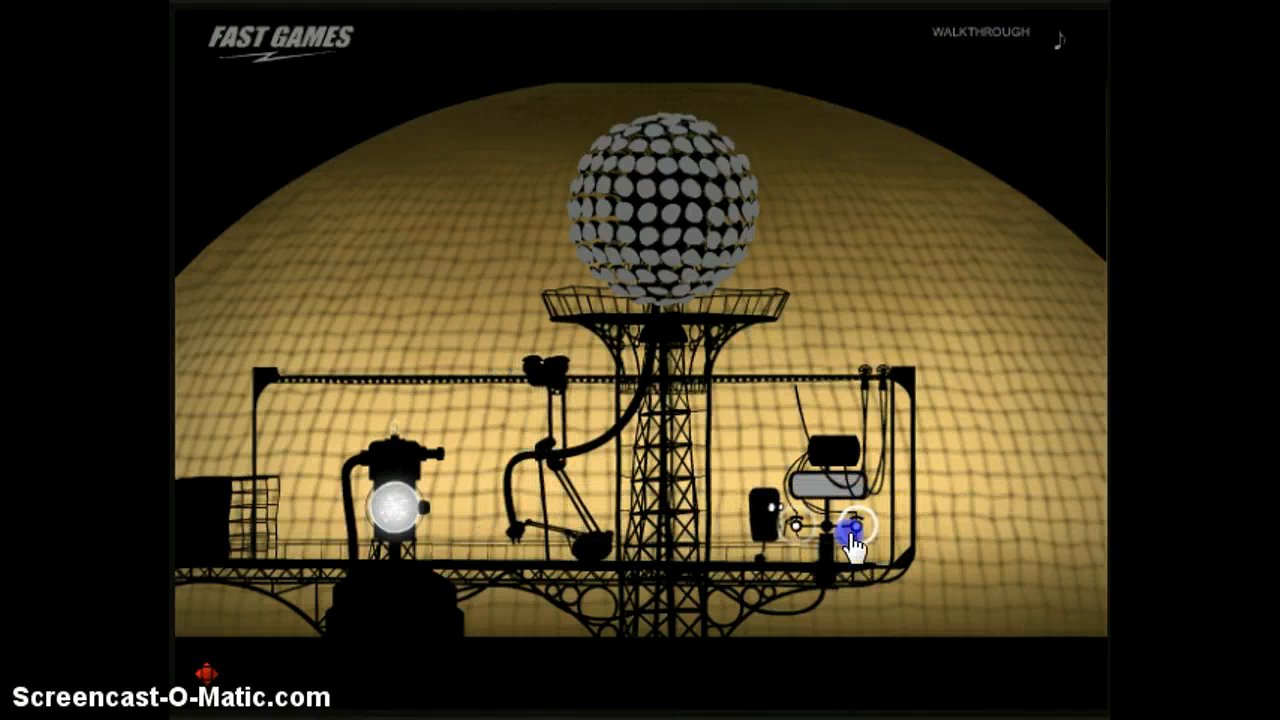
Extend the arm out to the central tower and trigger the power restoration.
click(858, 524)
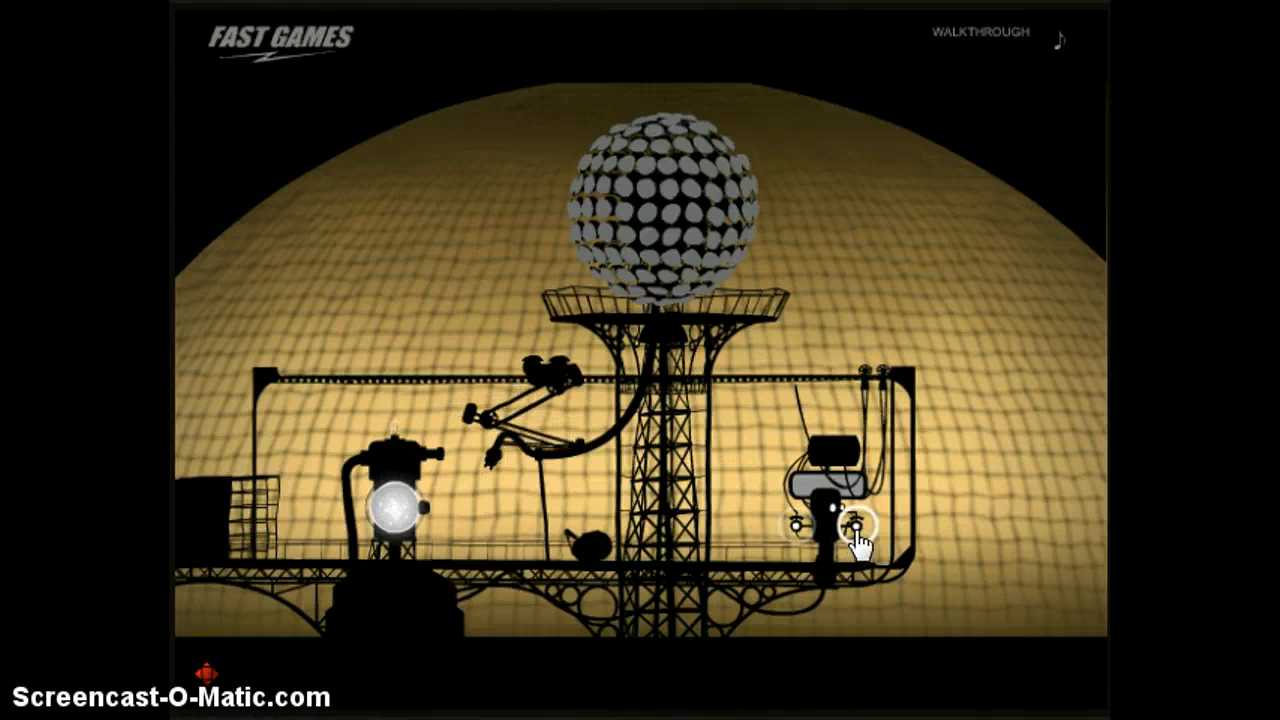
click(856, 540)
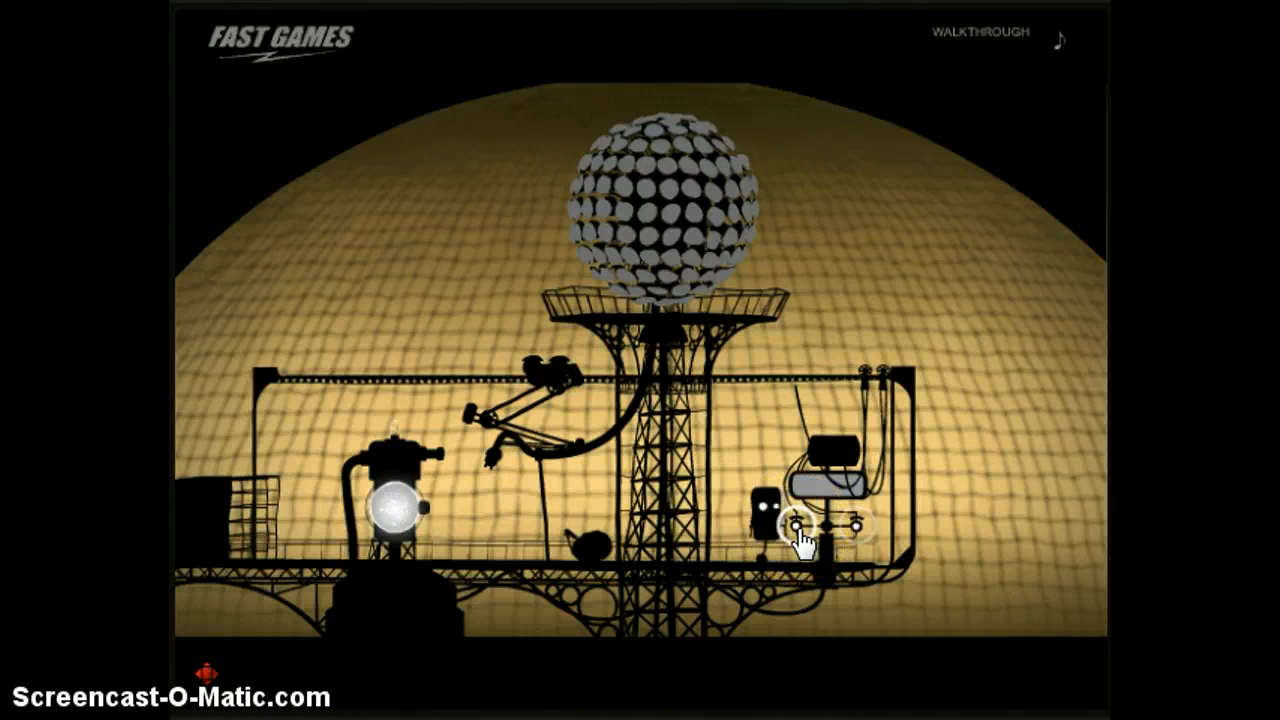
click(800, 524)
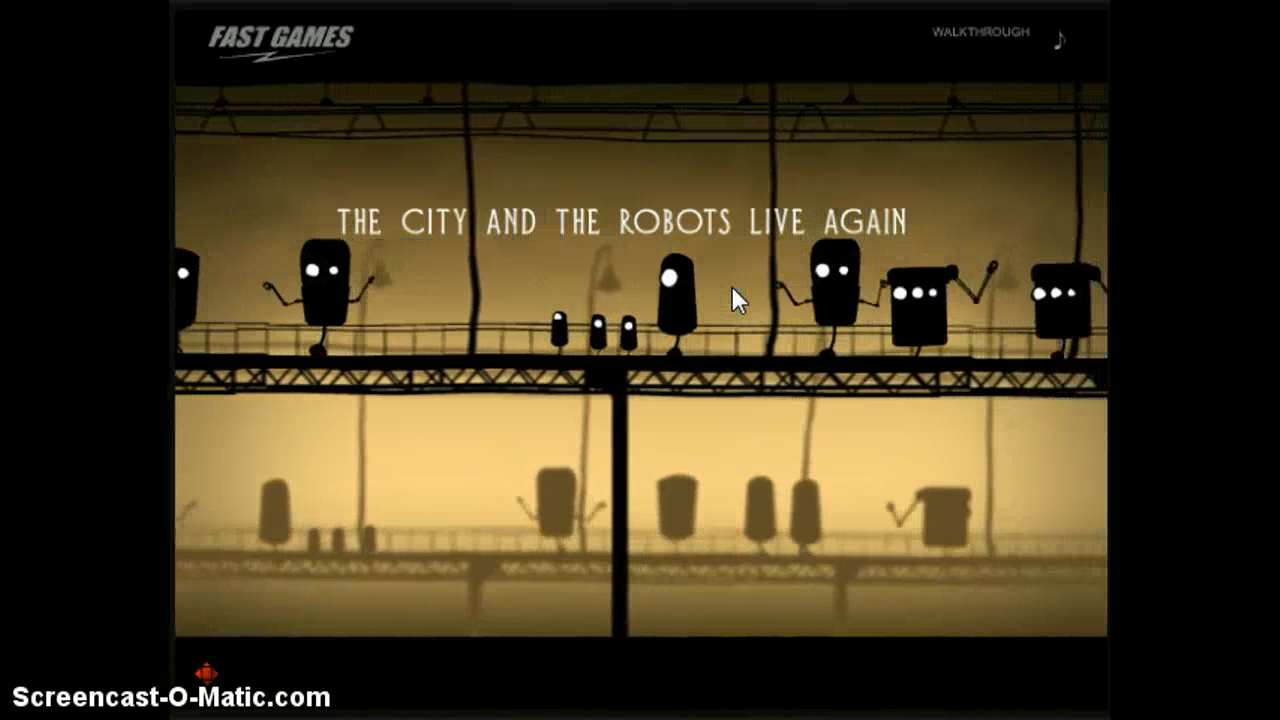
Activate the final lift mechanism so the city powers up and the robots dance.
click(684, 278)
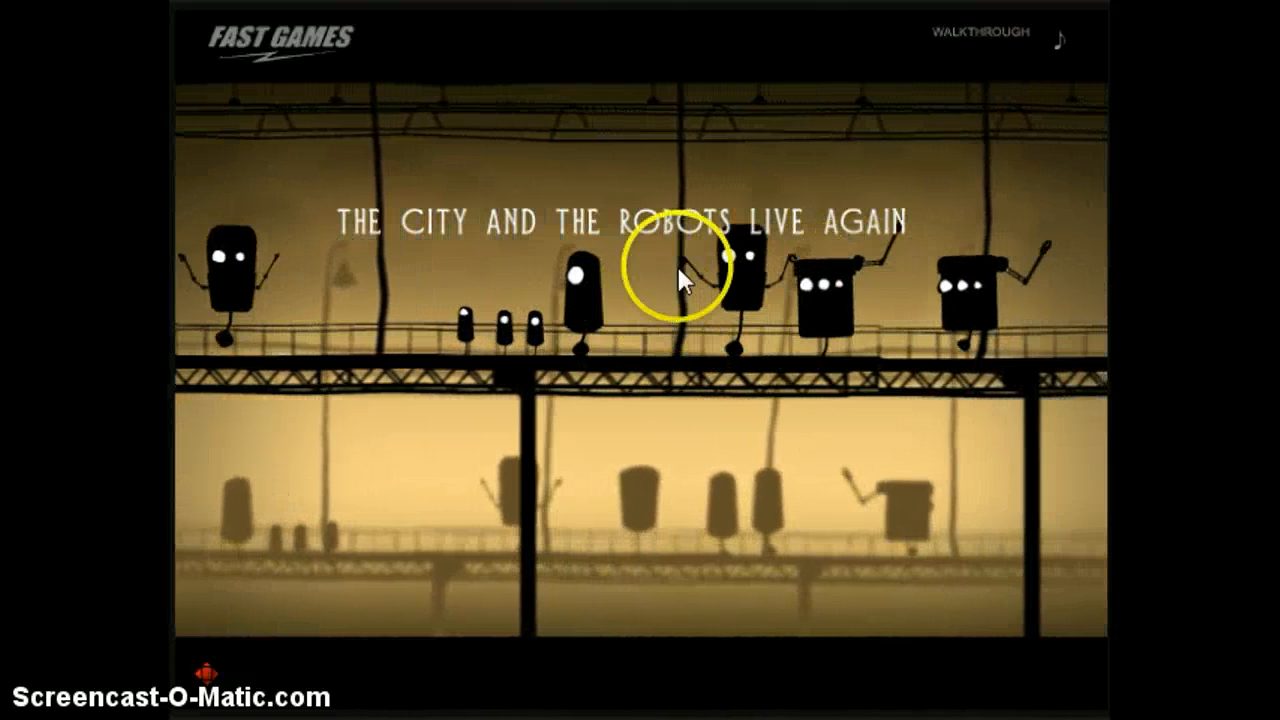